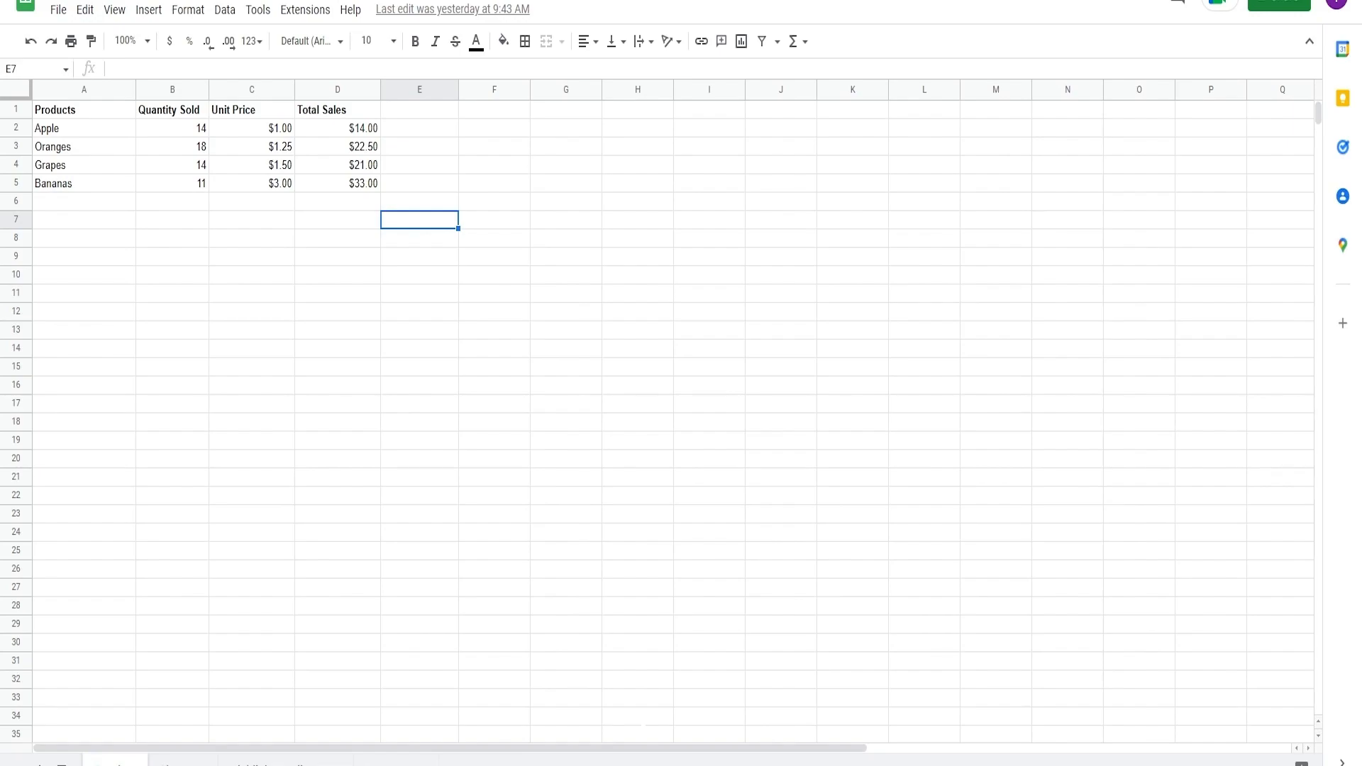
mouse_move(1331, 580)
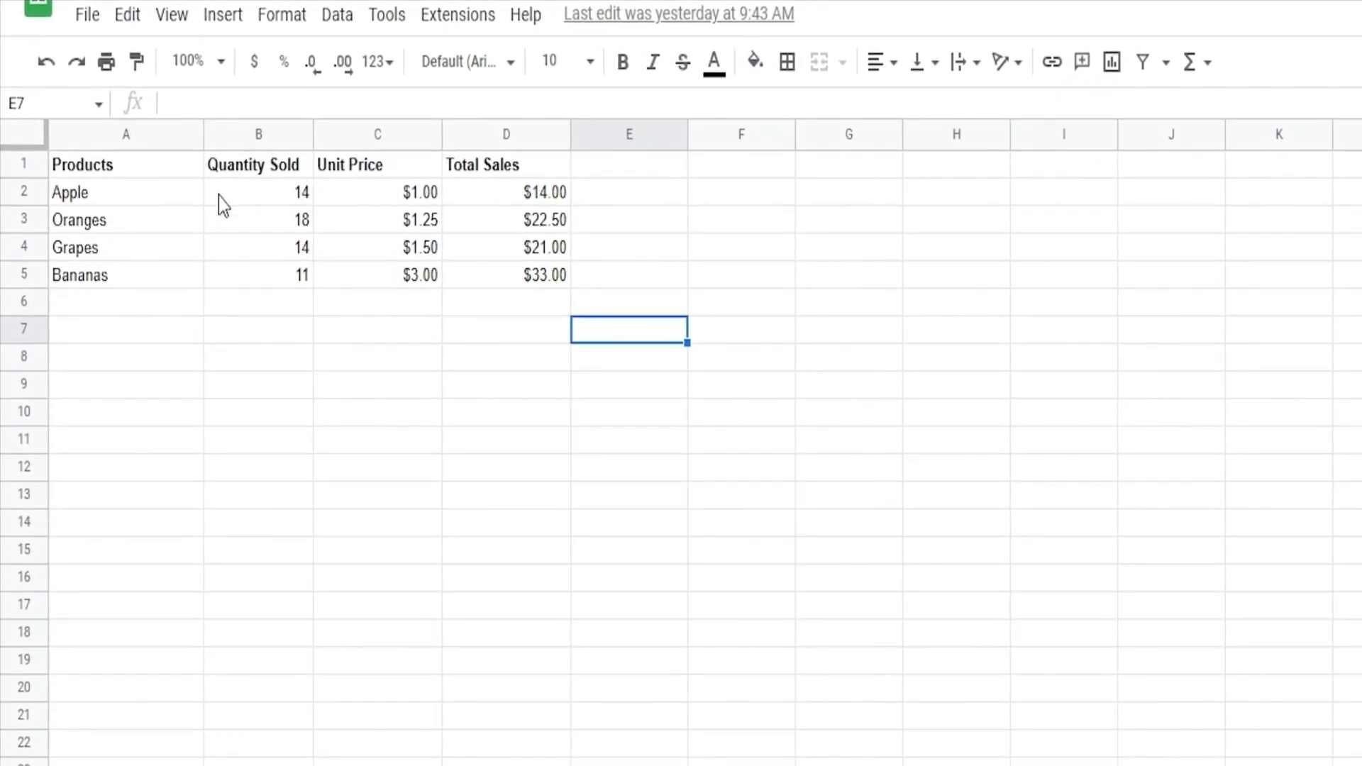
mouse_move(366, 340)
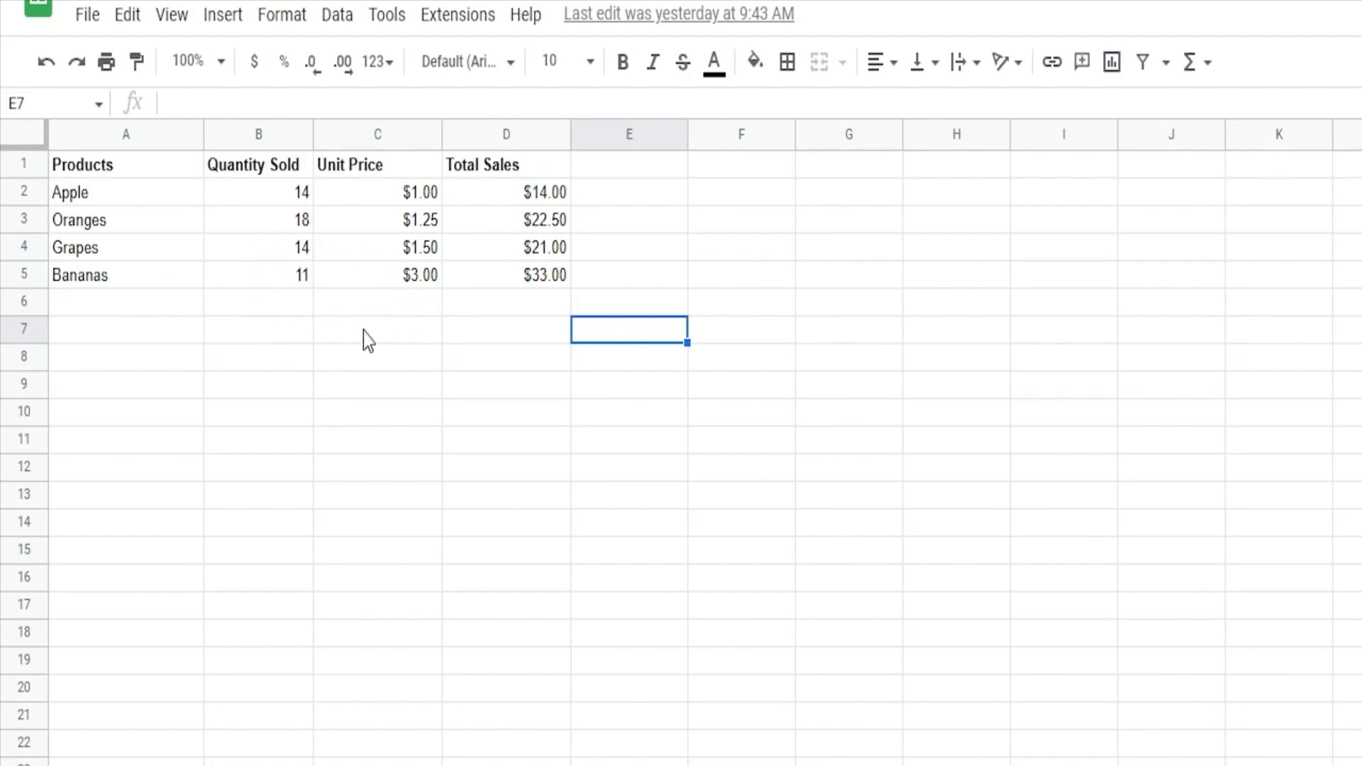
mouse_move(394, 332)
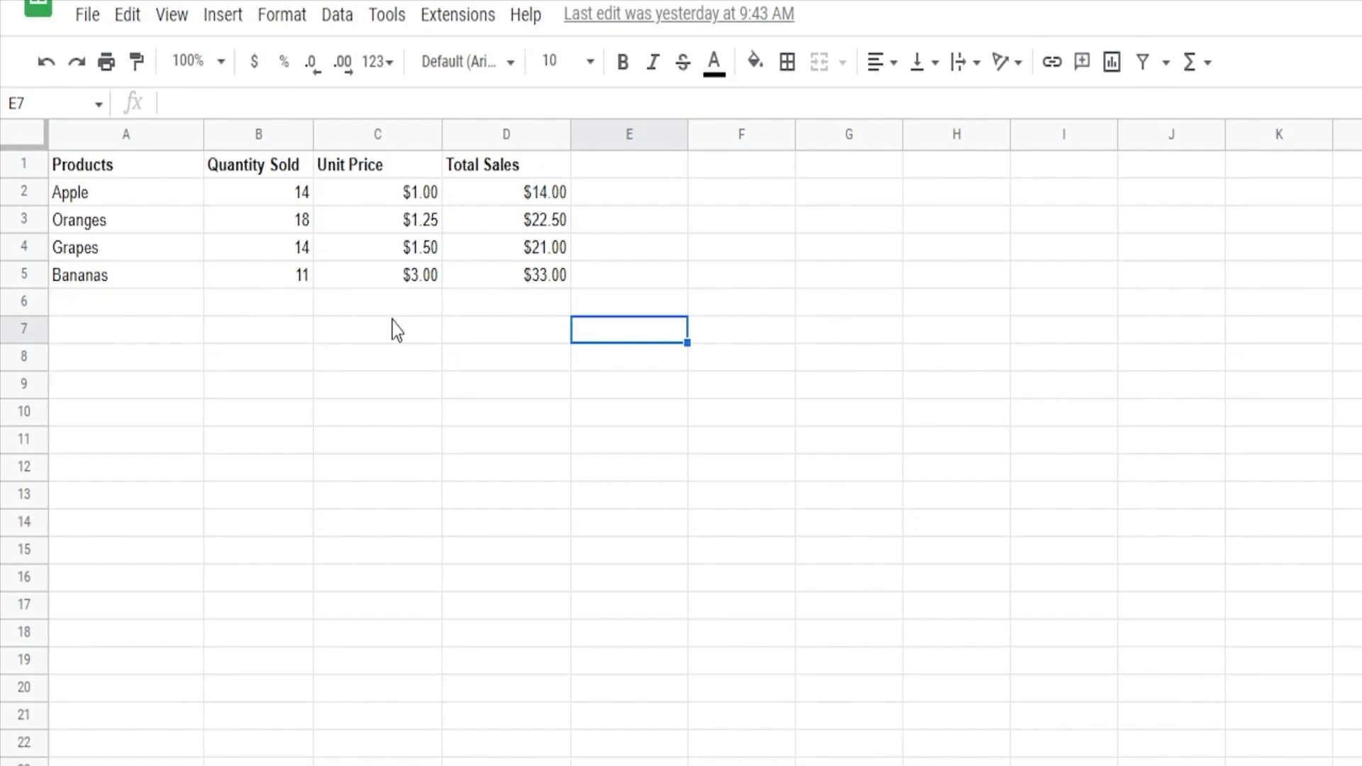
mouse_move(272, 257)
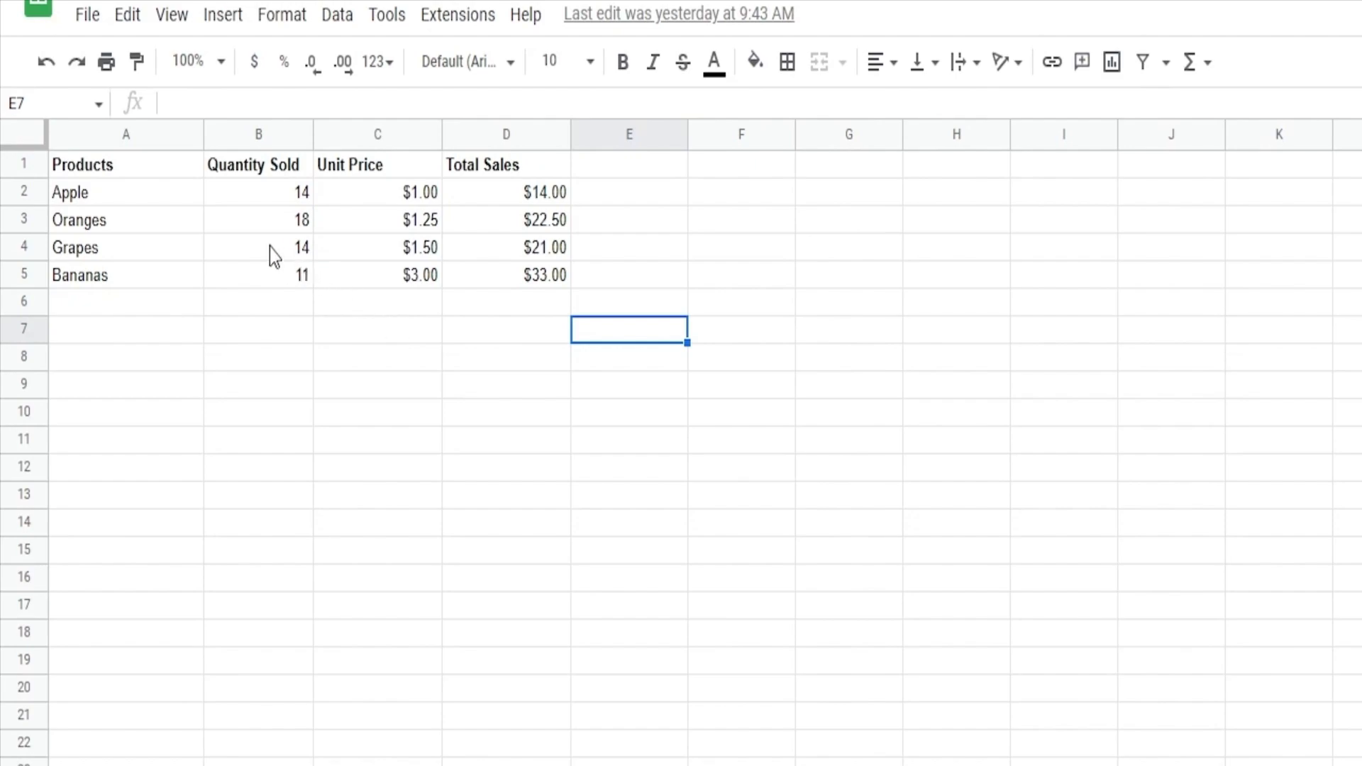
mouse_move(135, 188)
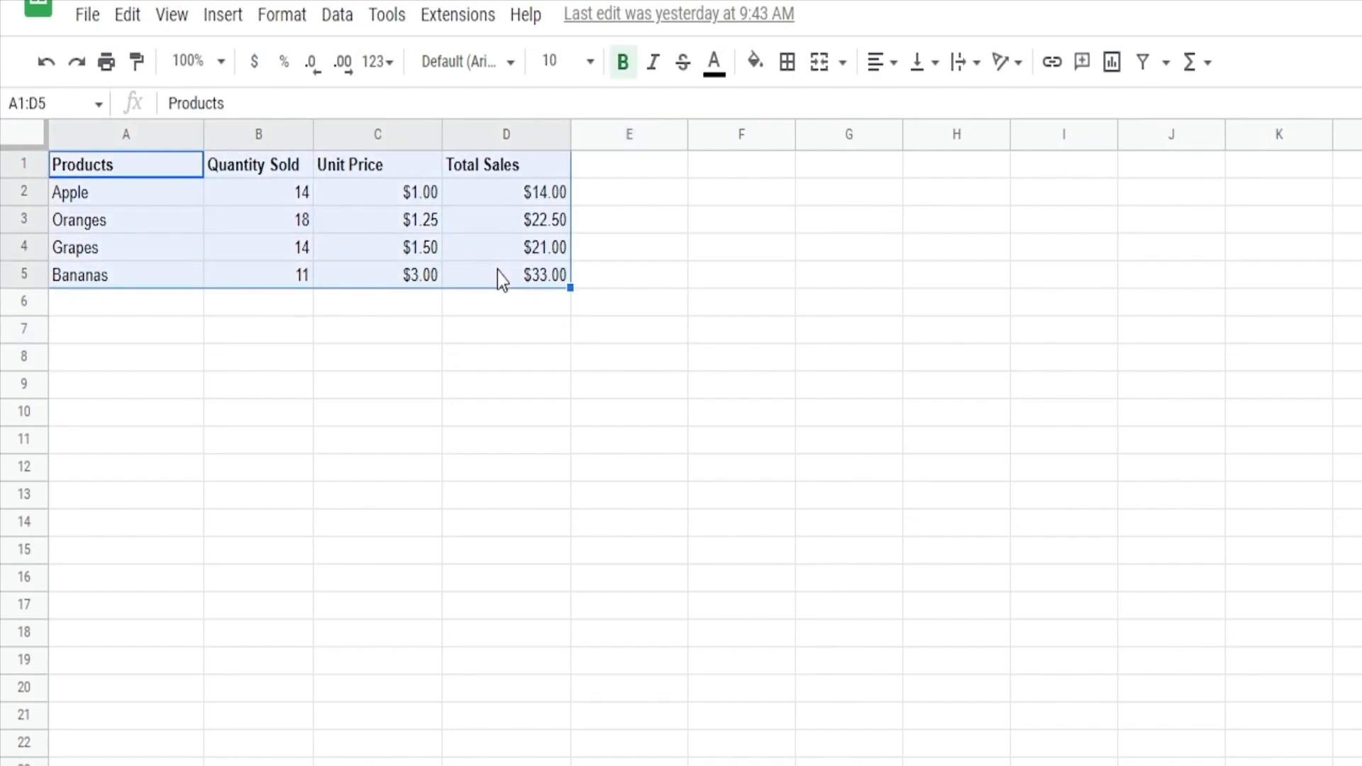
Step: Insert a column chart from A1:D5 plotting Quantity Sold, Unit Price and Total Sales per fruit
click(223, 15)
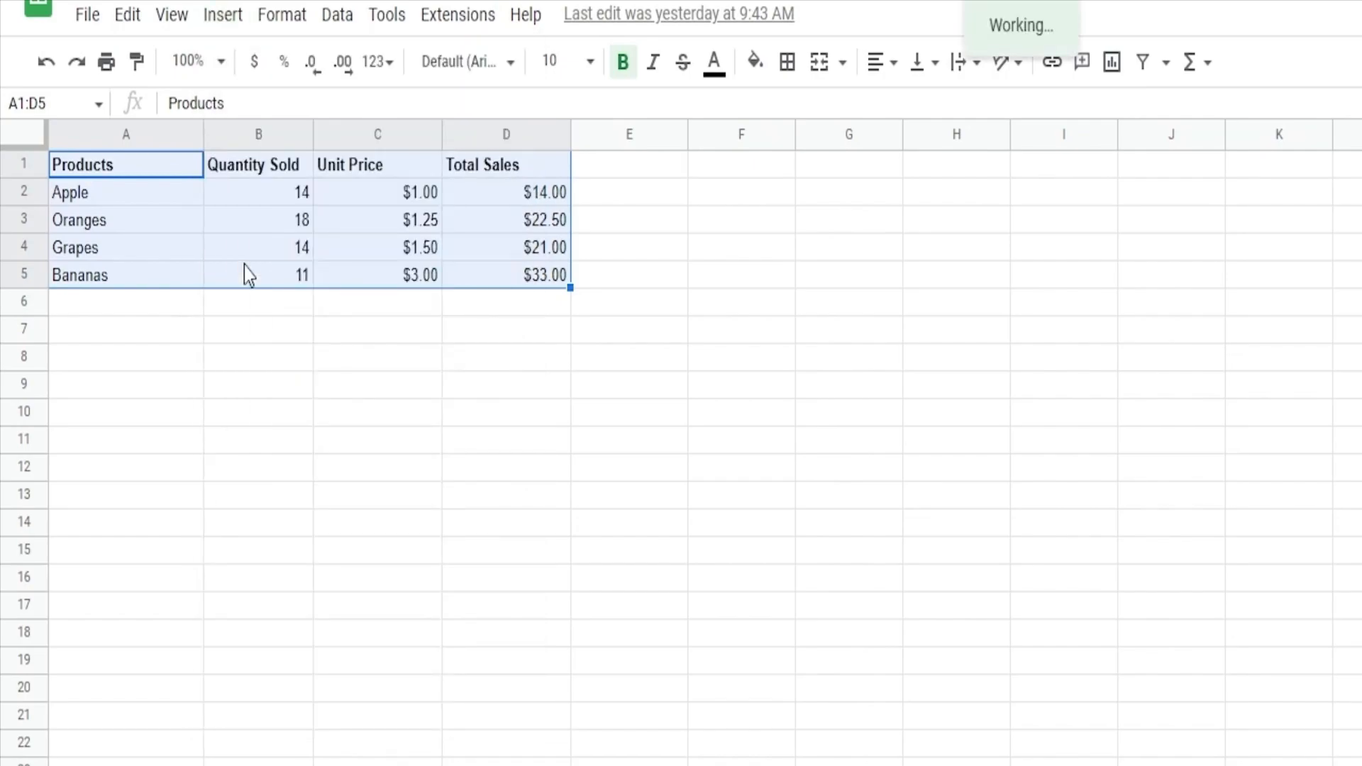
click(221, 15)
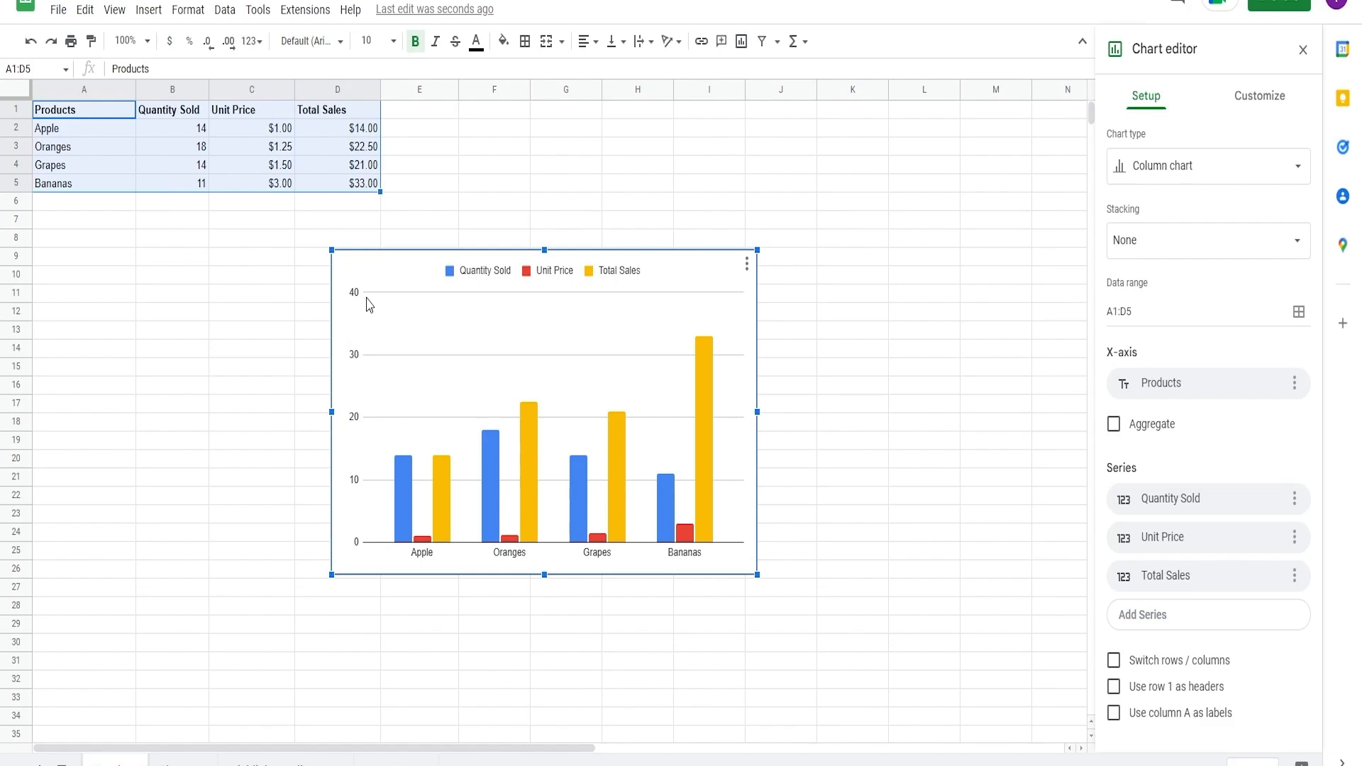
mouse_move(227, 282)
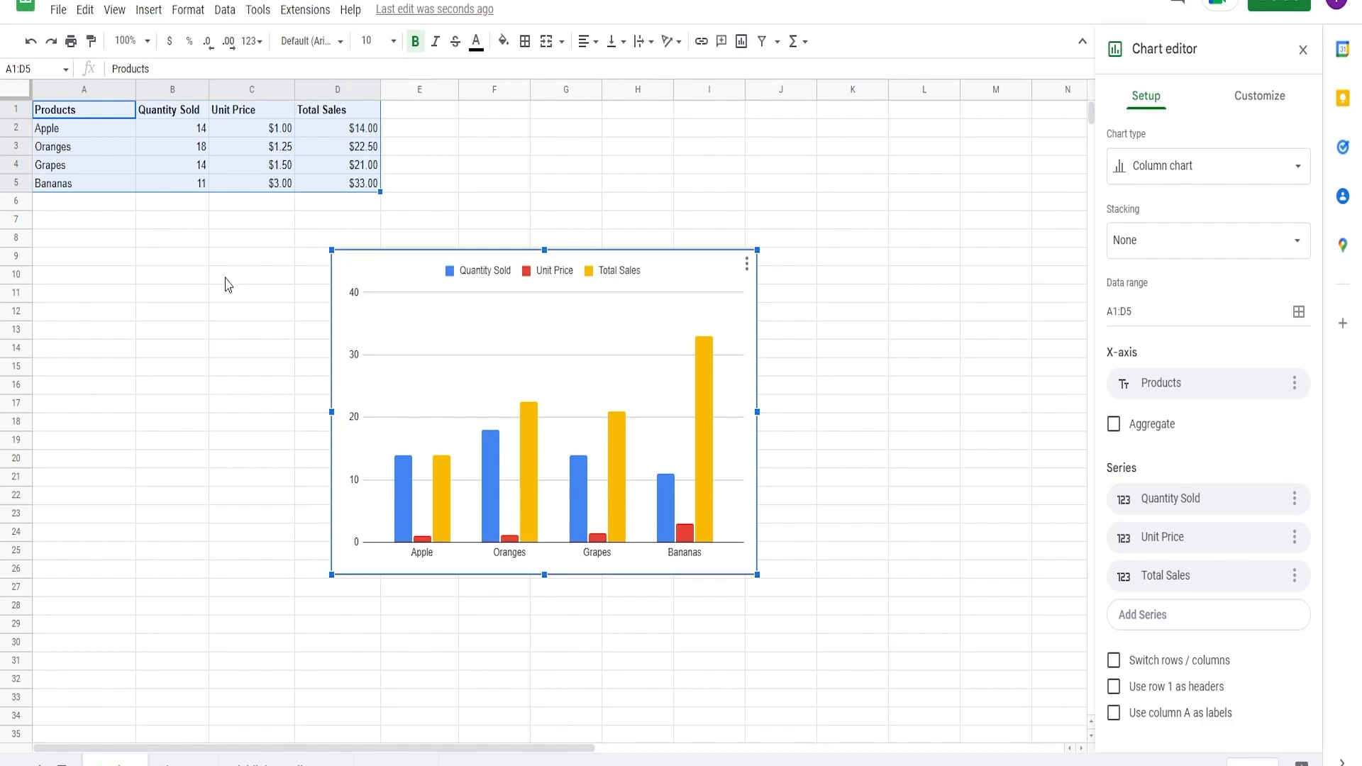
mouse_move(253, 426)
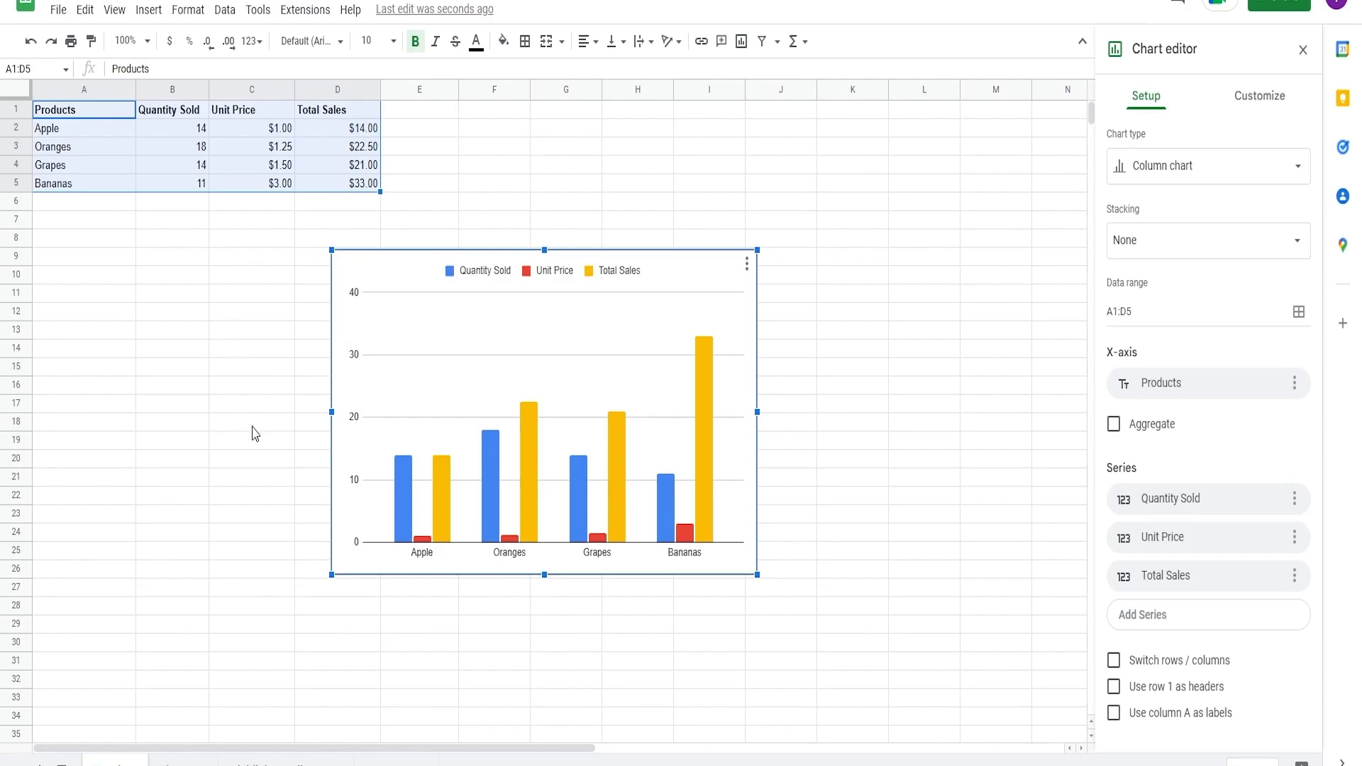
mouse_move(332, 488)
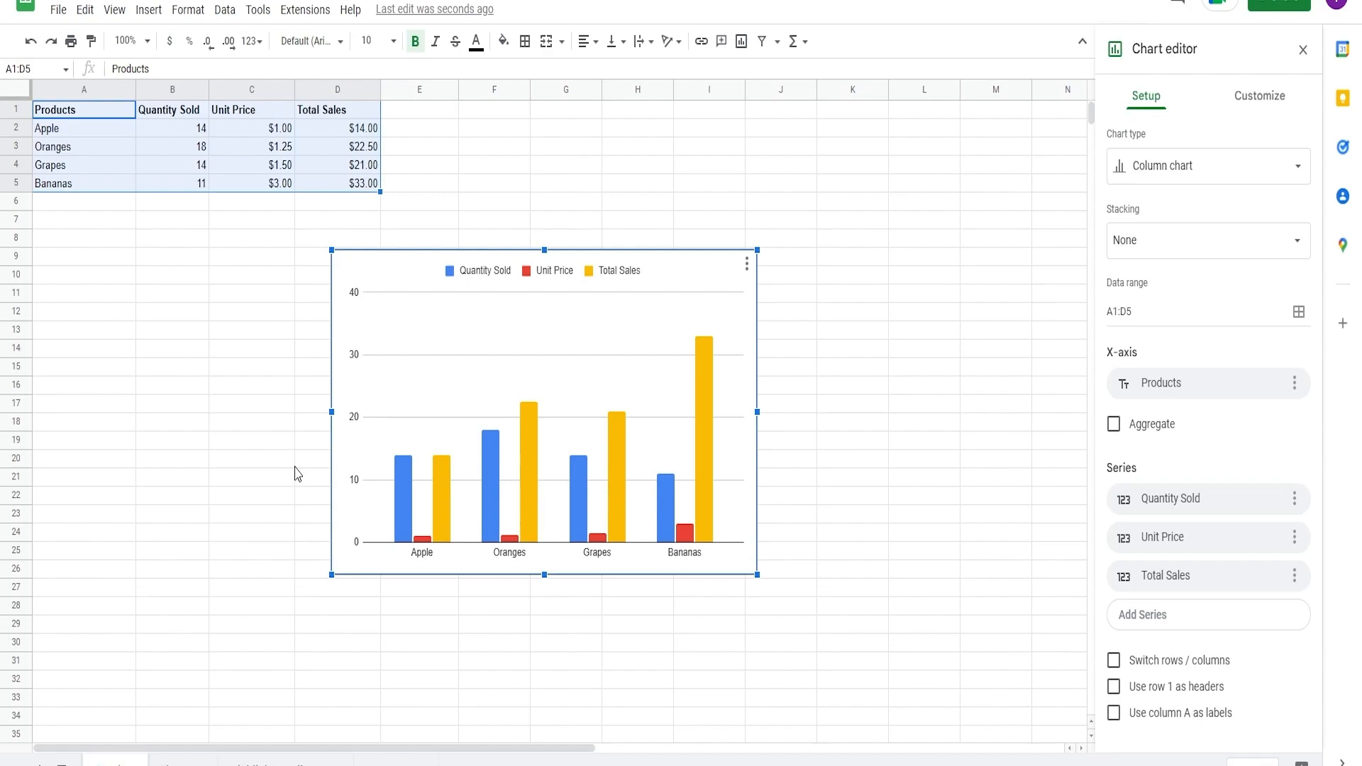
click(1260, 96)
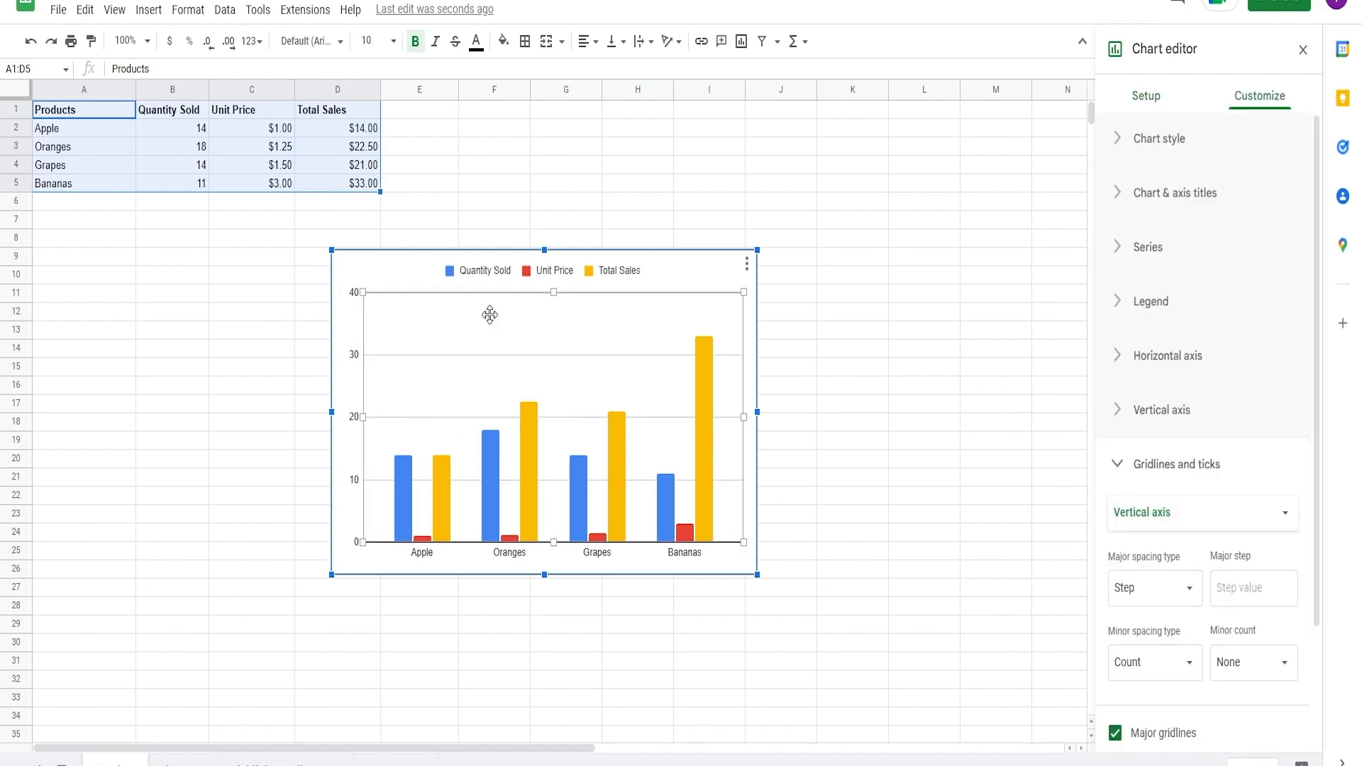
scroll(down, 3)
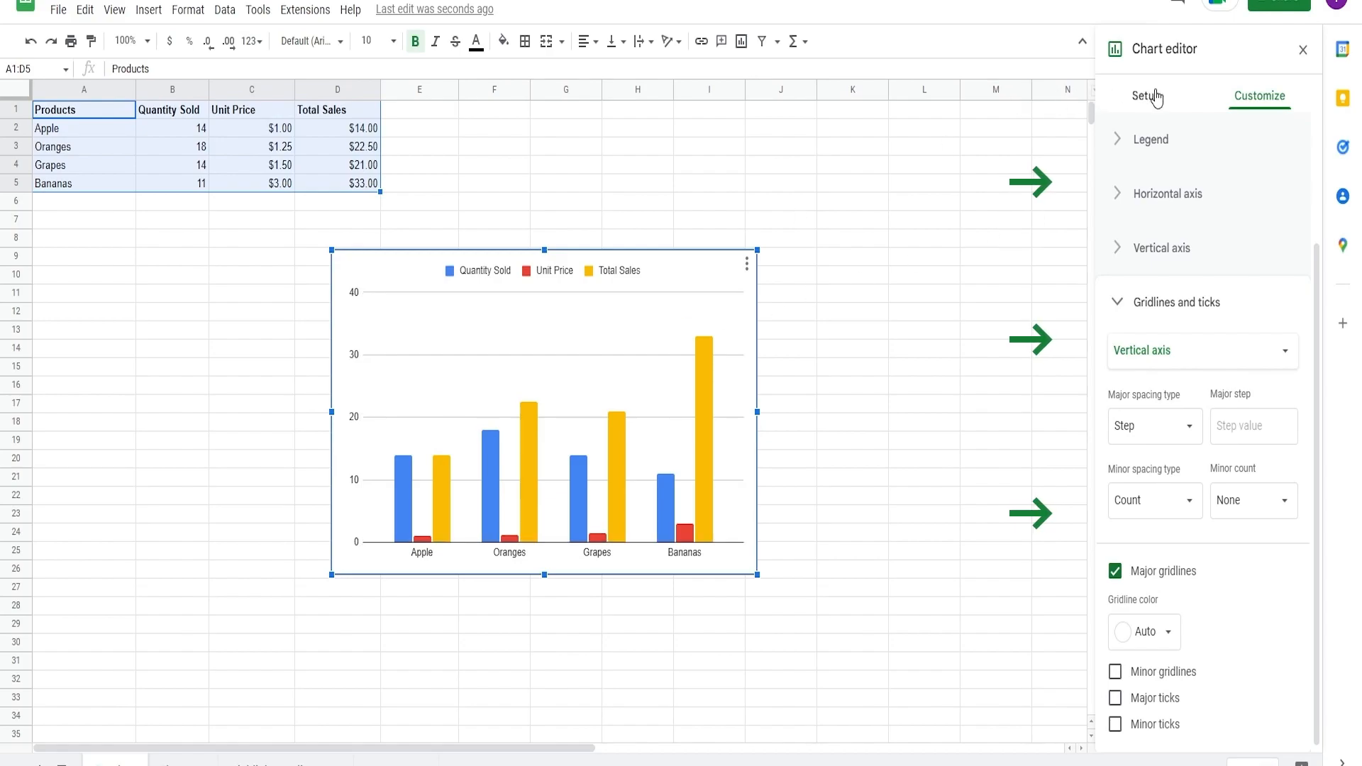
click(1143, 97)
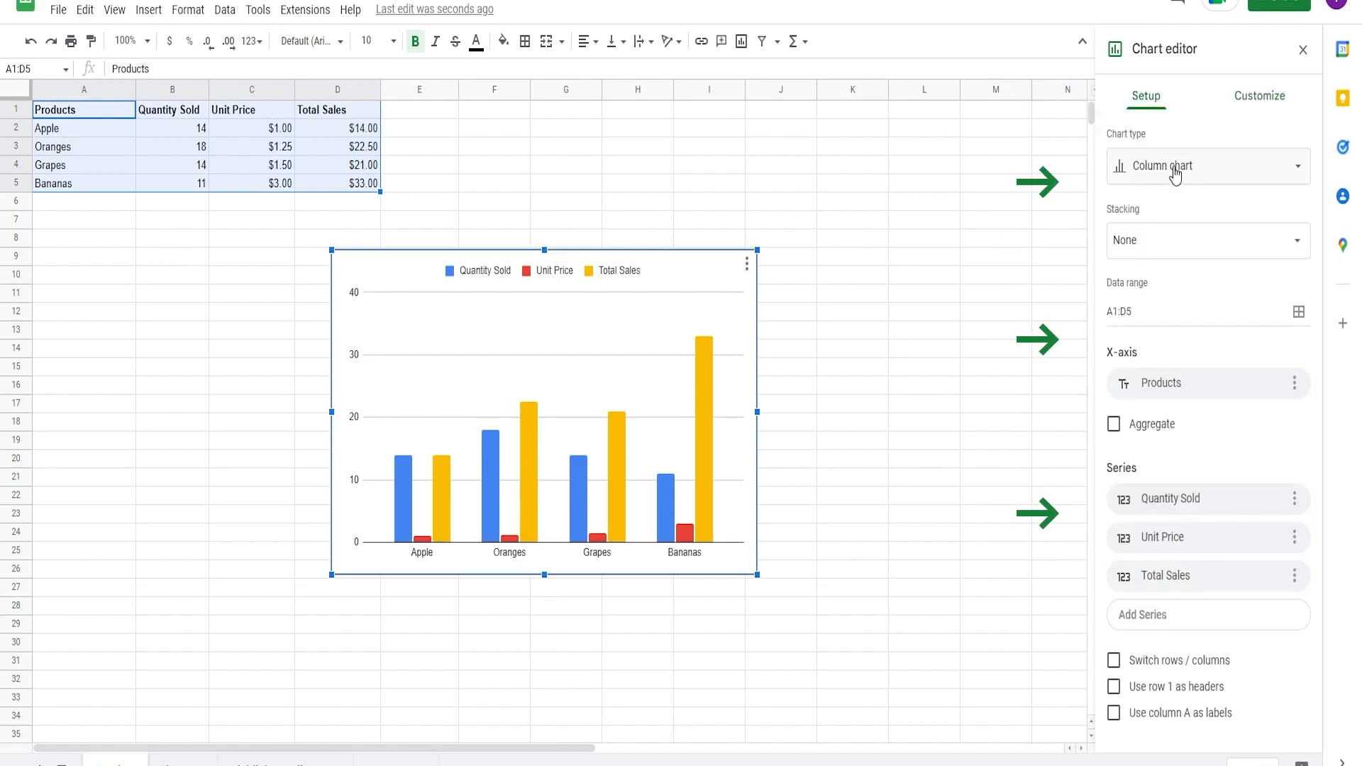
click(1208, 166)
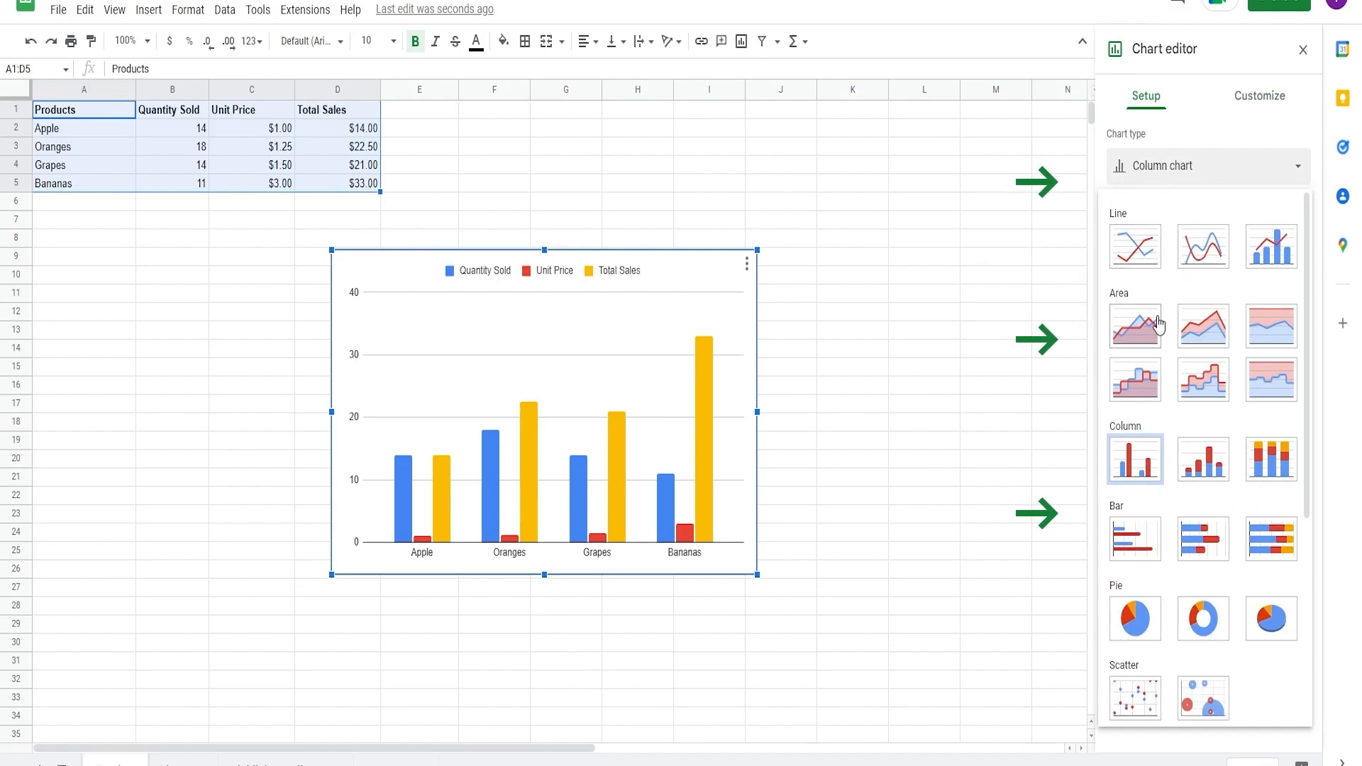
scroll(down, 3)
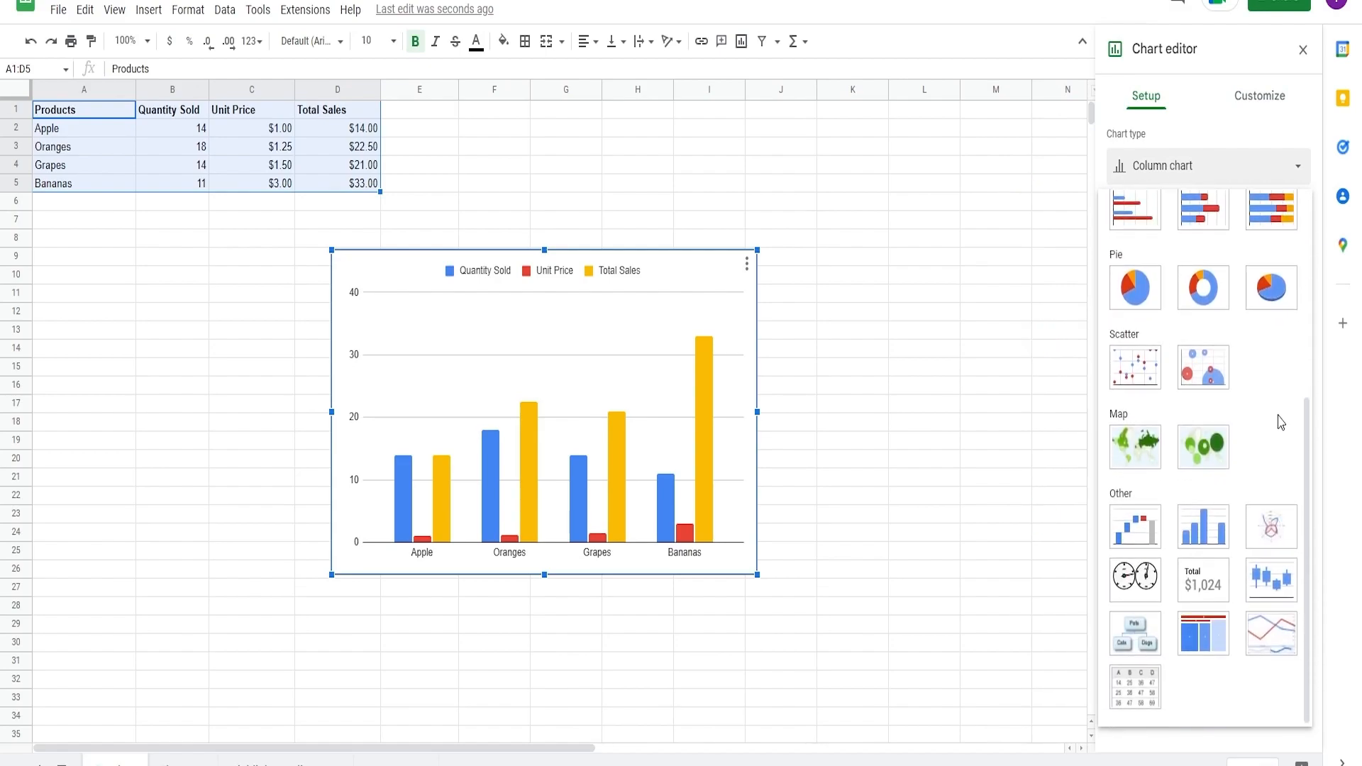
click(1209, 166)
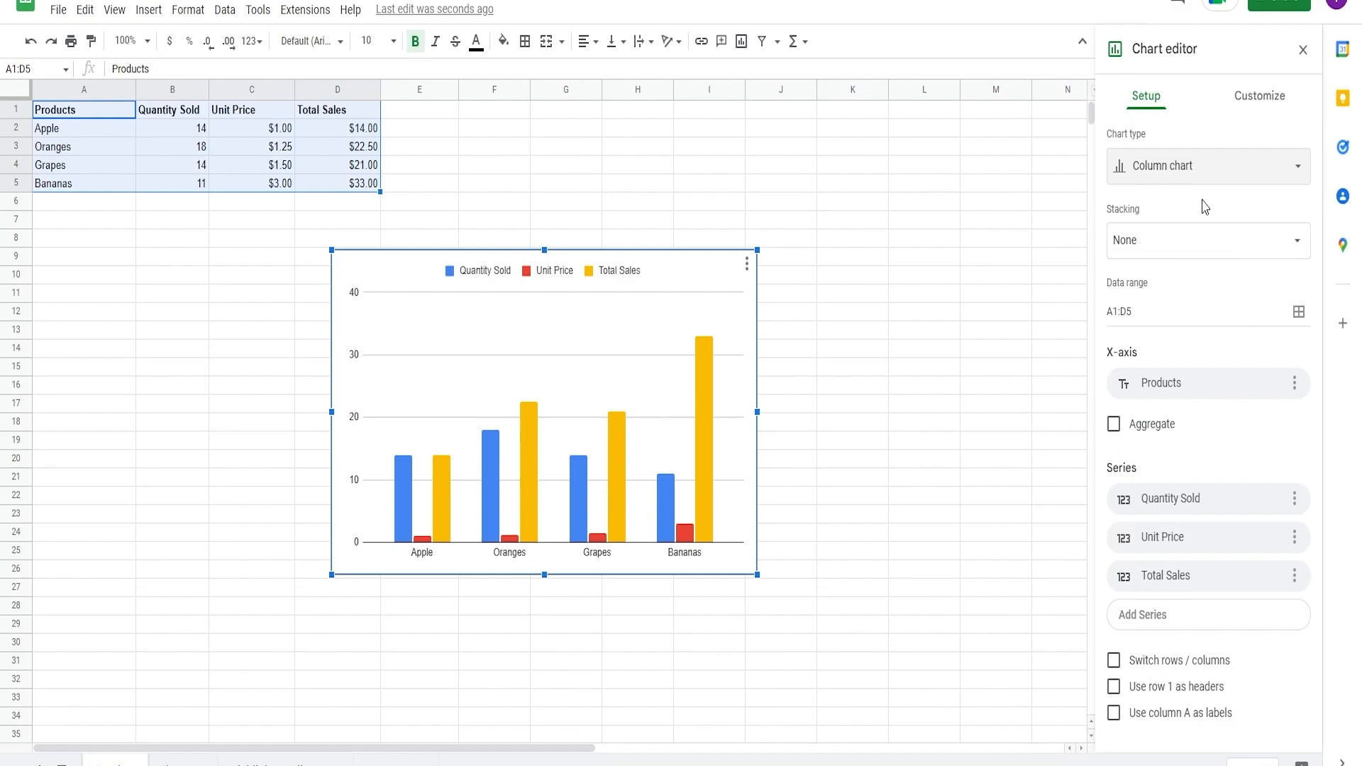
Step: Set Stacking to Standard, try 100%, then return to Standard stacking
click(1209, 240)
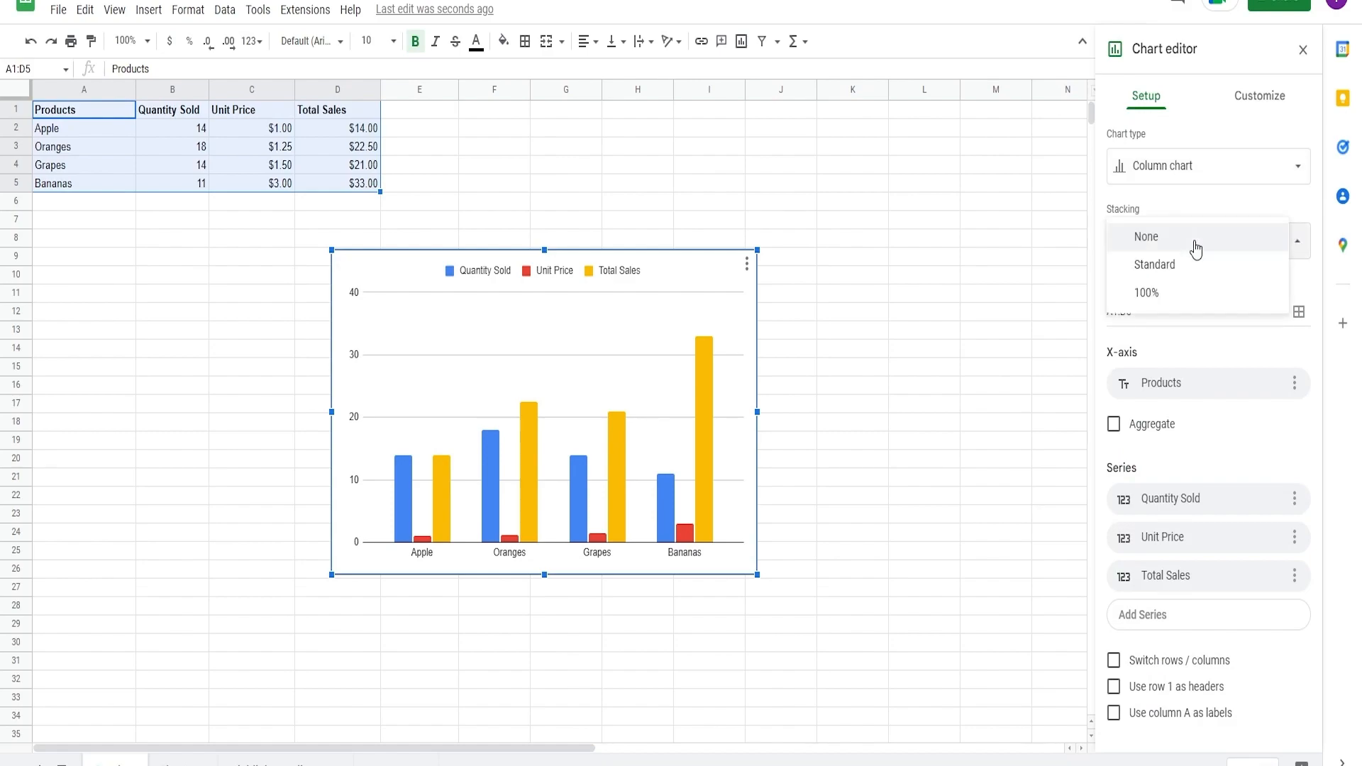
click(1155, 264)
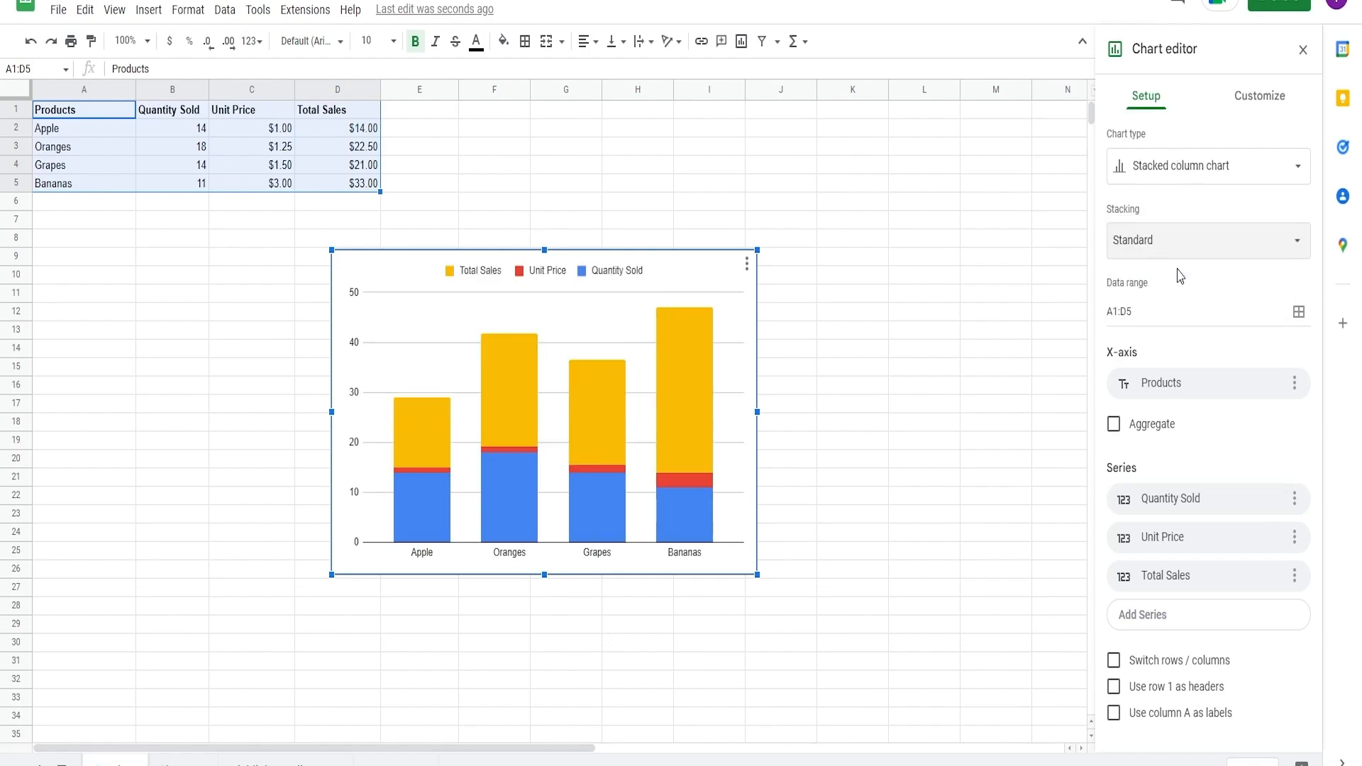
mouse_move(1182, 249)
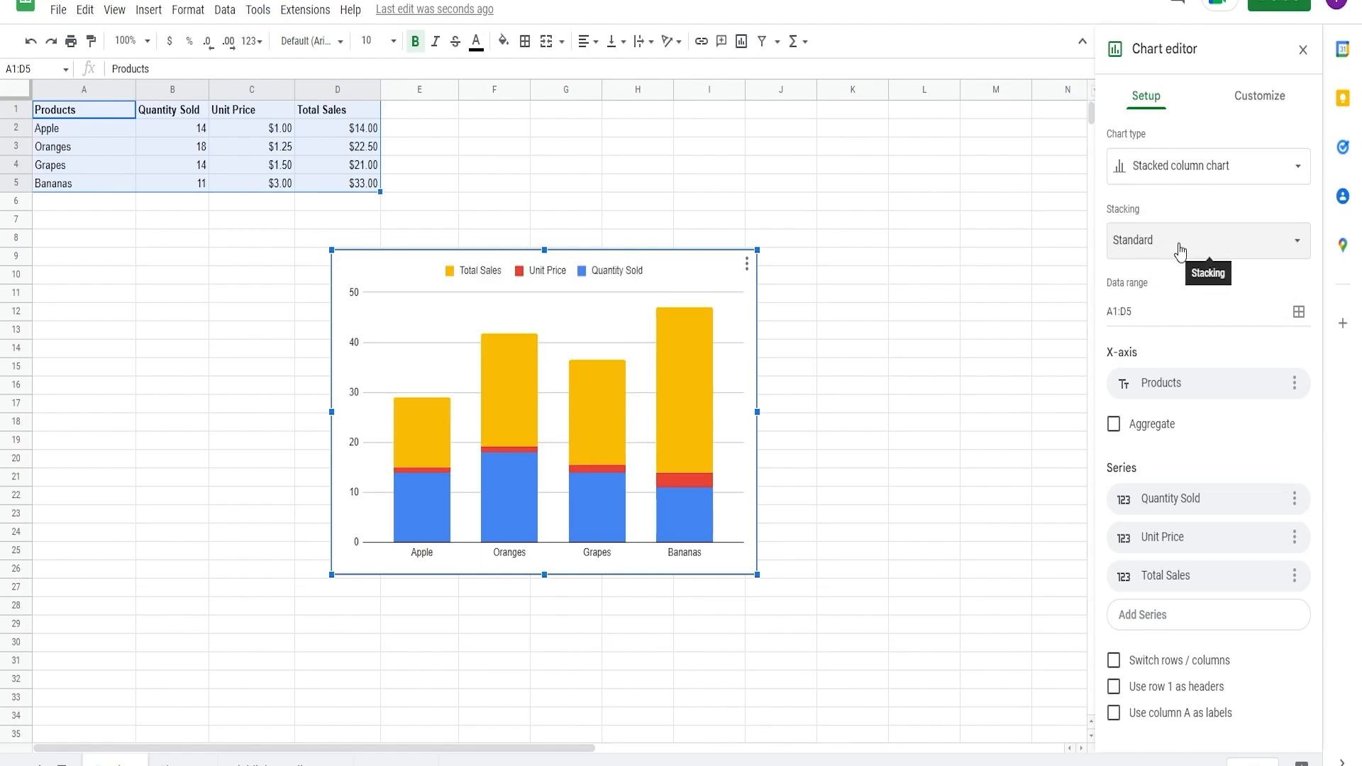
click(1209, 239)
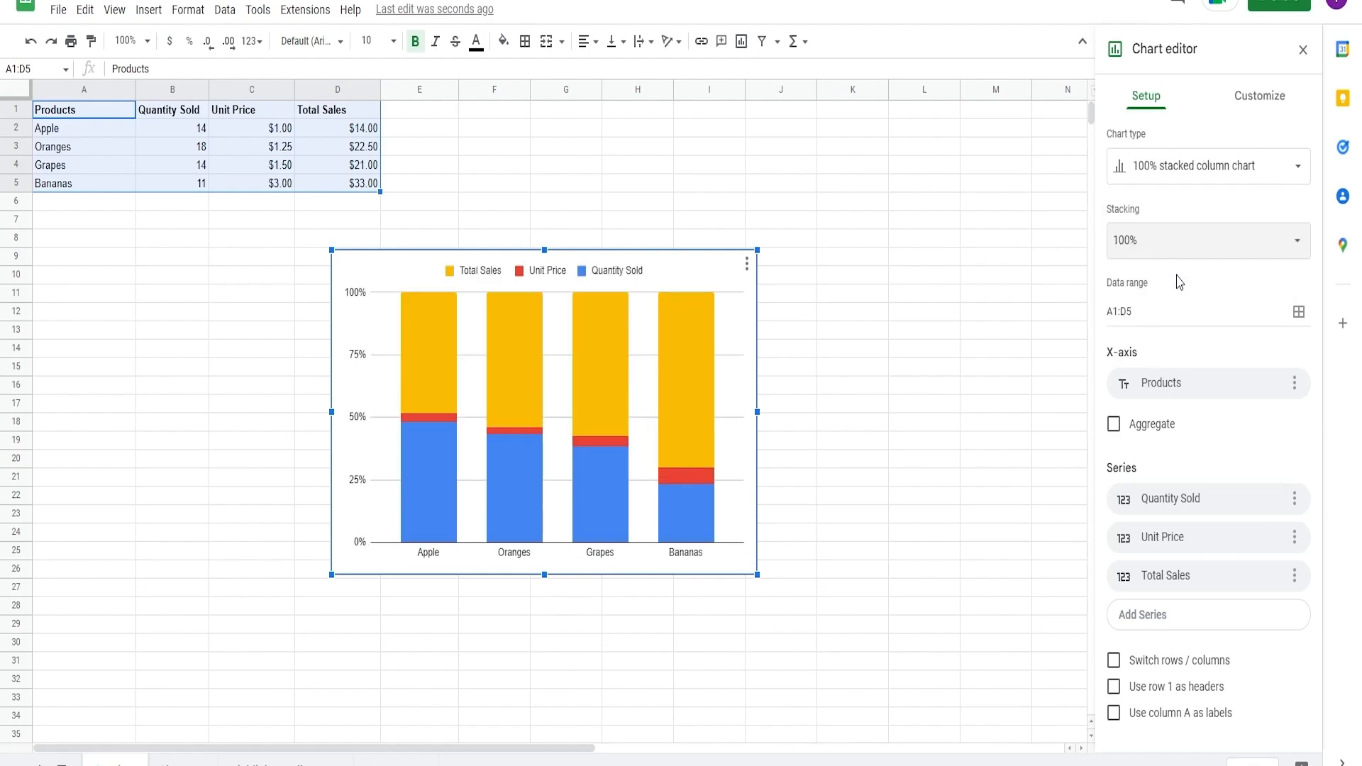
click(1207, 240)
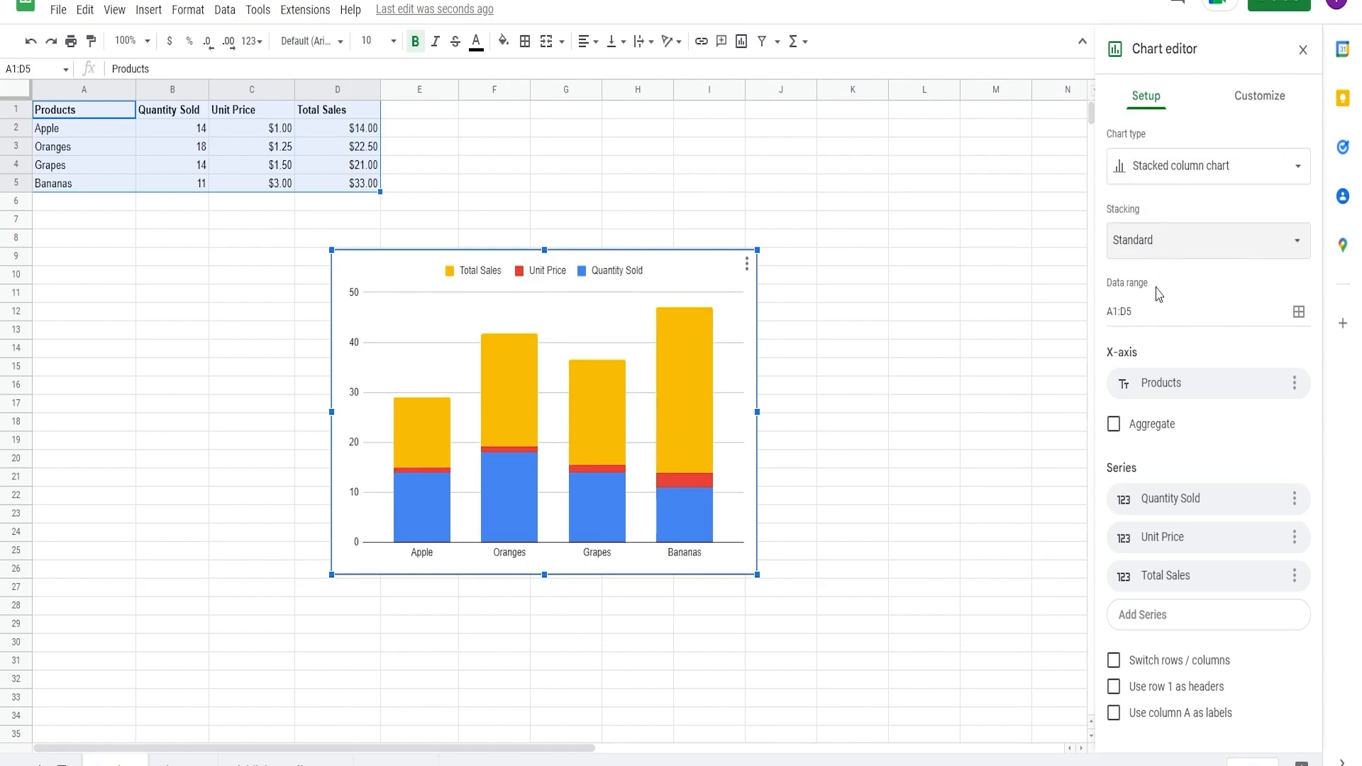
click(1149, 312)
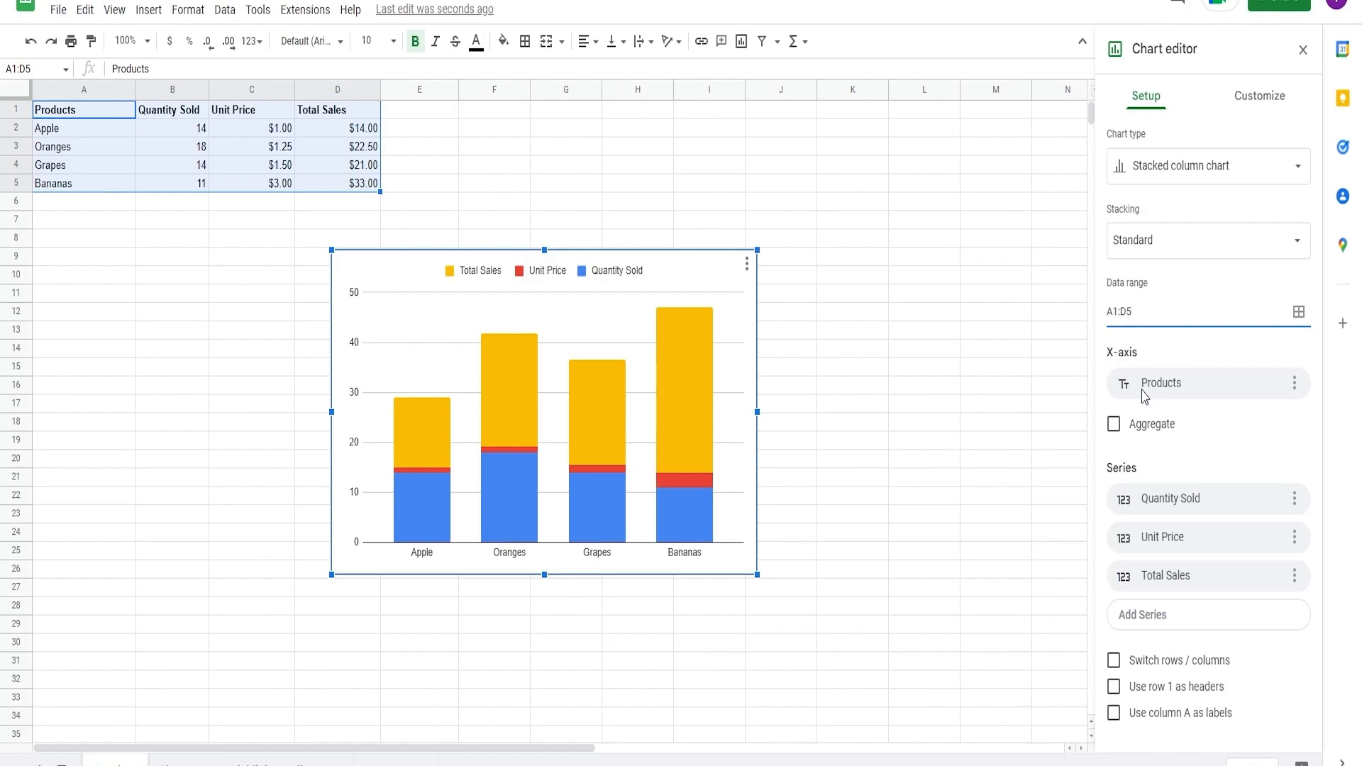
Step: Remove Products from the X-axis and put it back as the axis labels
click(1183, 311)
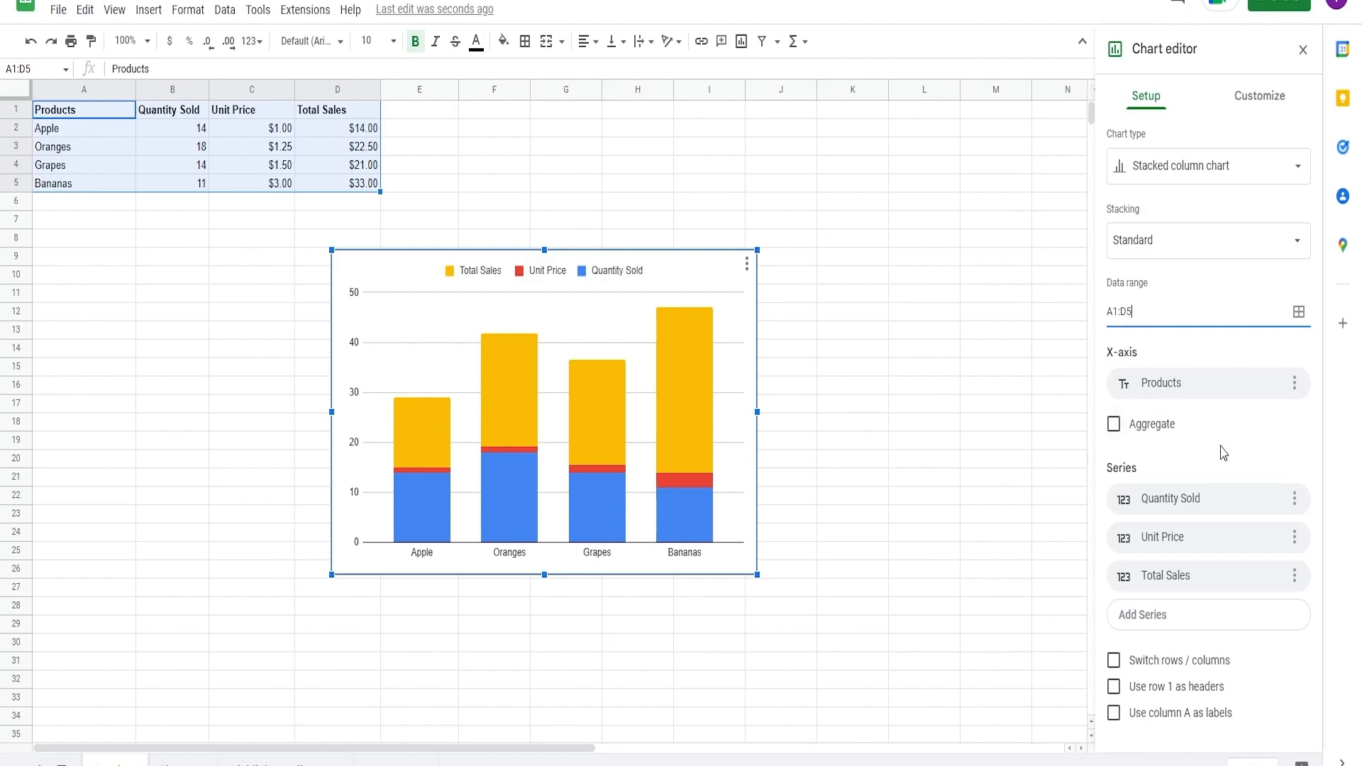
mouse_move(1152, 514)
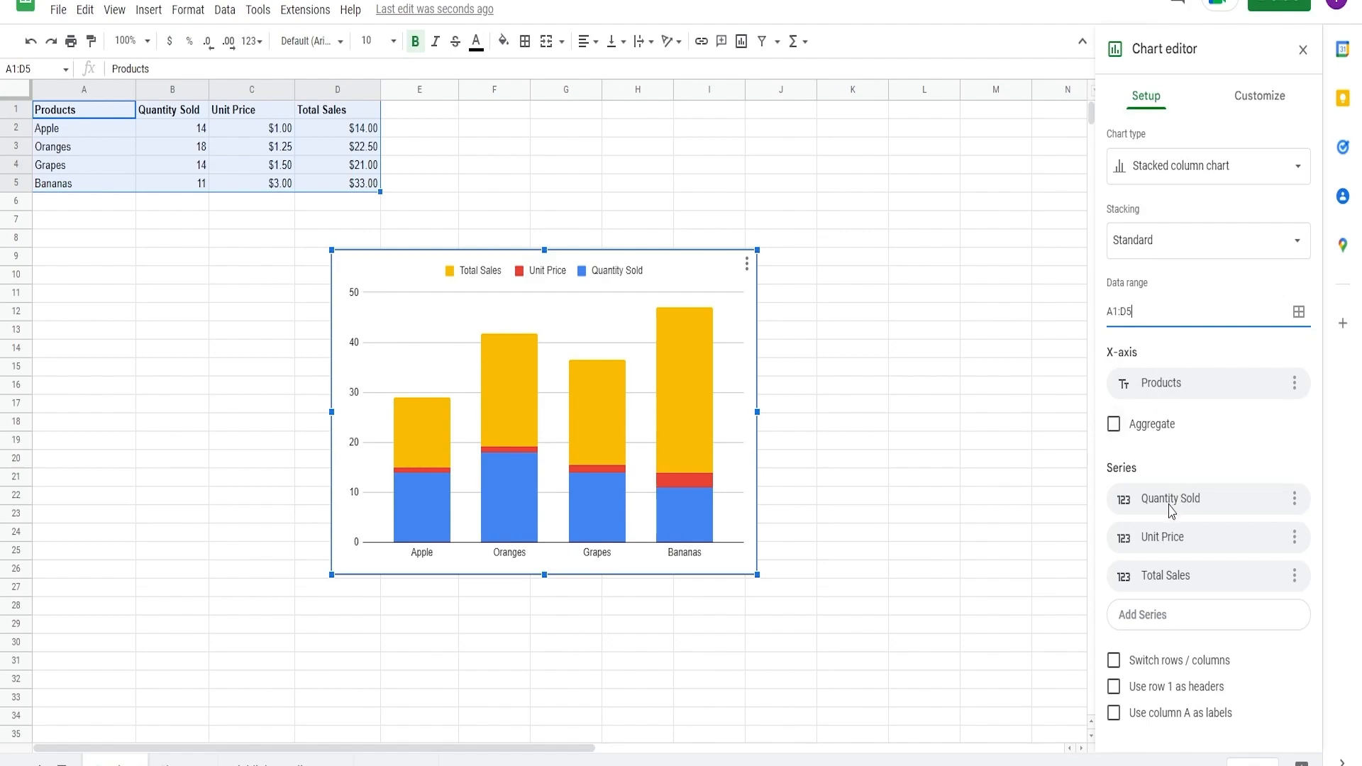
mouse_move(1151, 404)
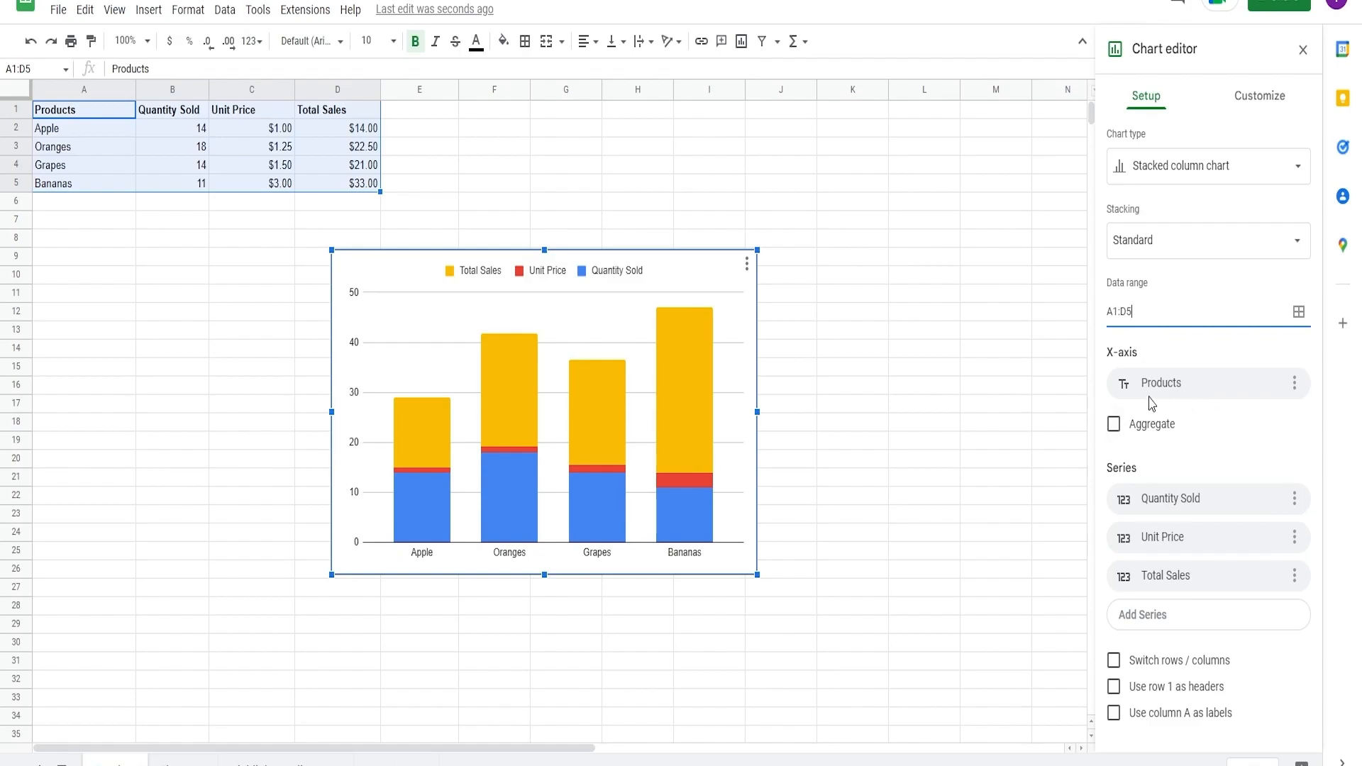
mouse_move(1206, 443)
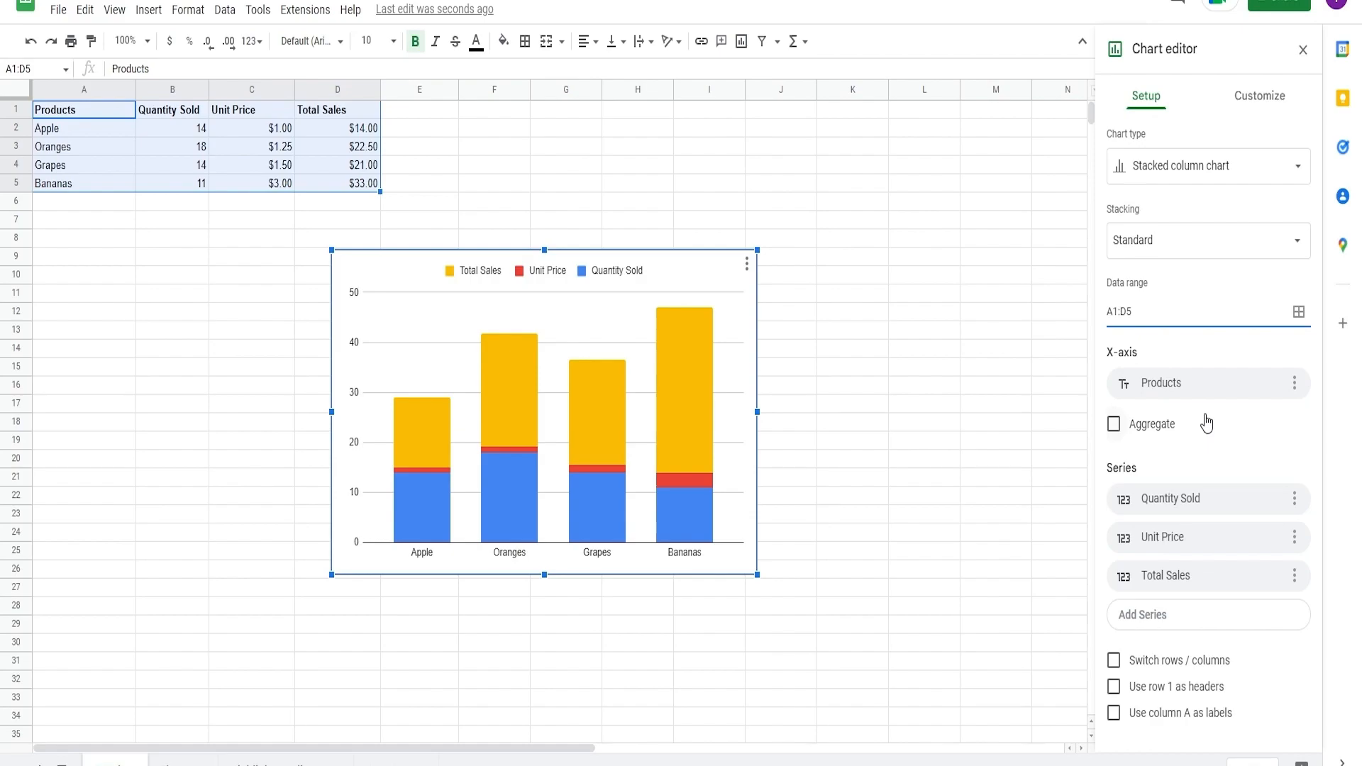
mouse_move(1279, 394)
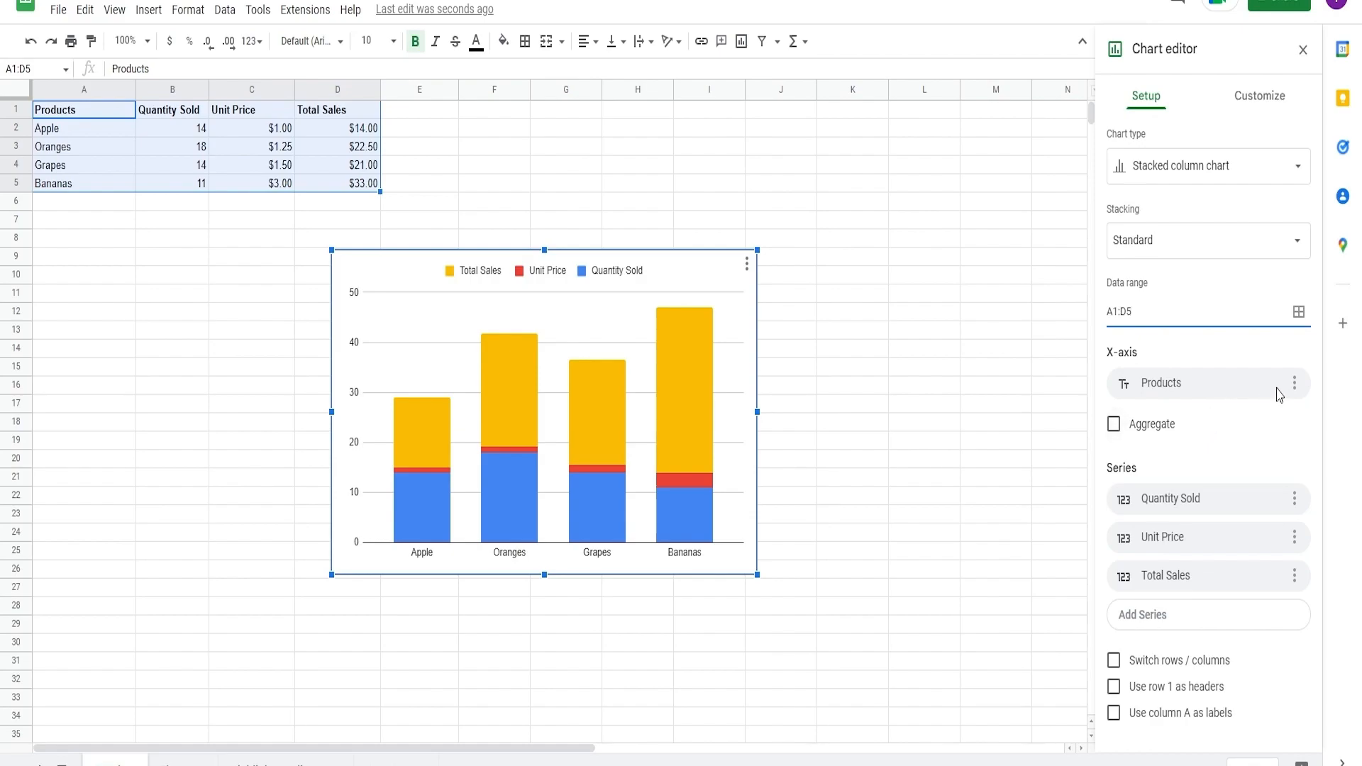
click(1294, 383)
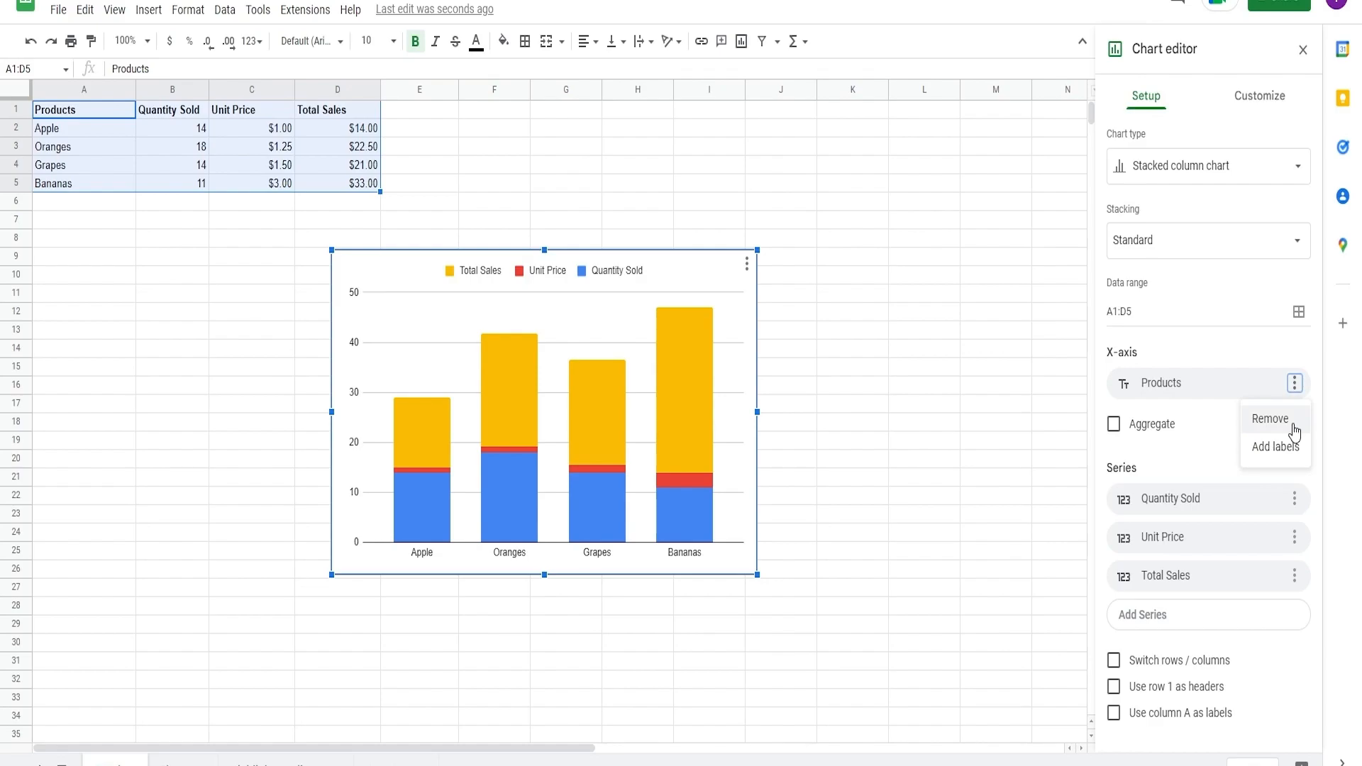
click(1270, 418)
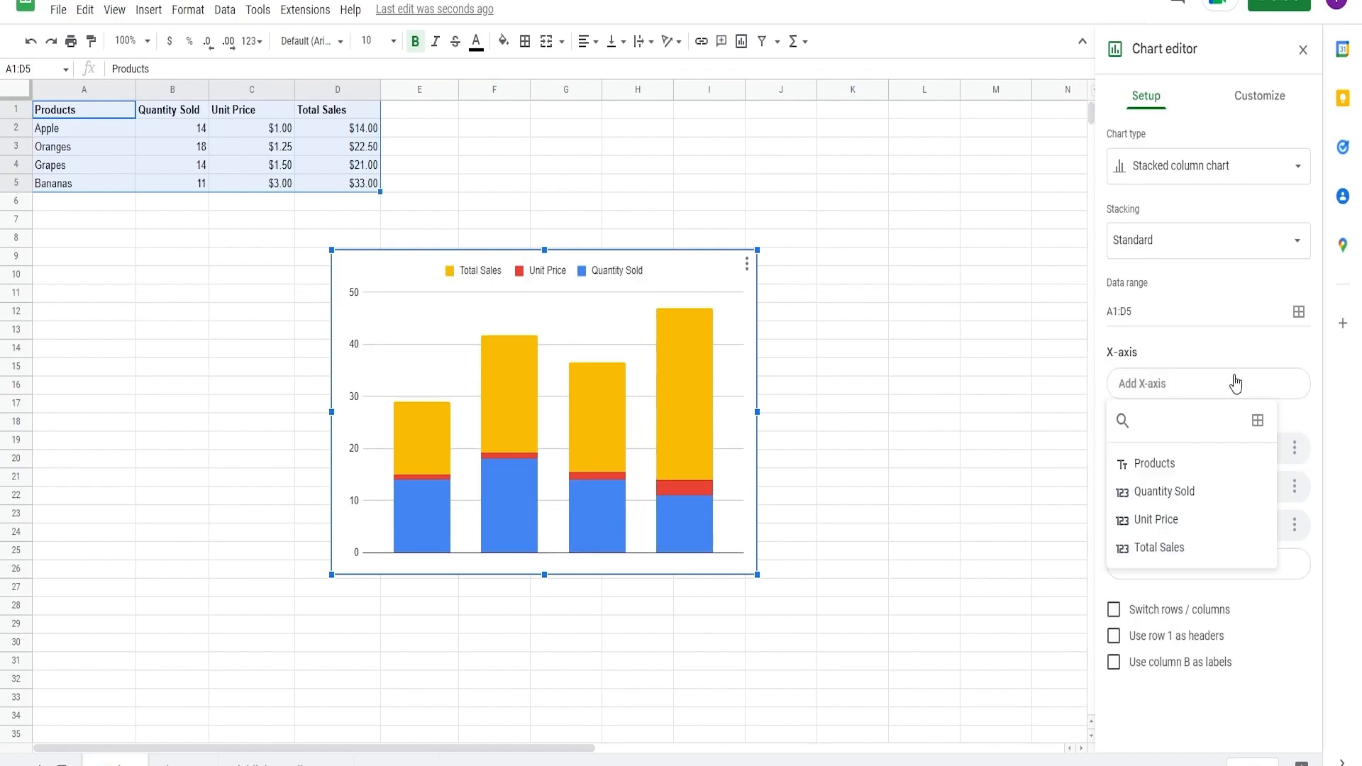
click(1153, 462)
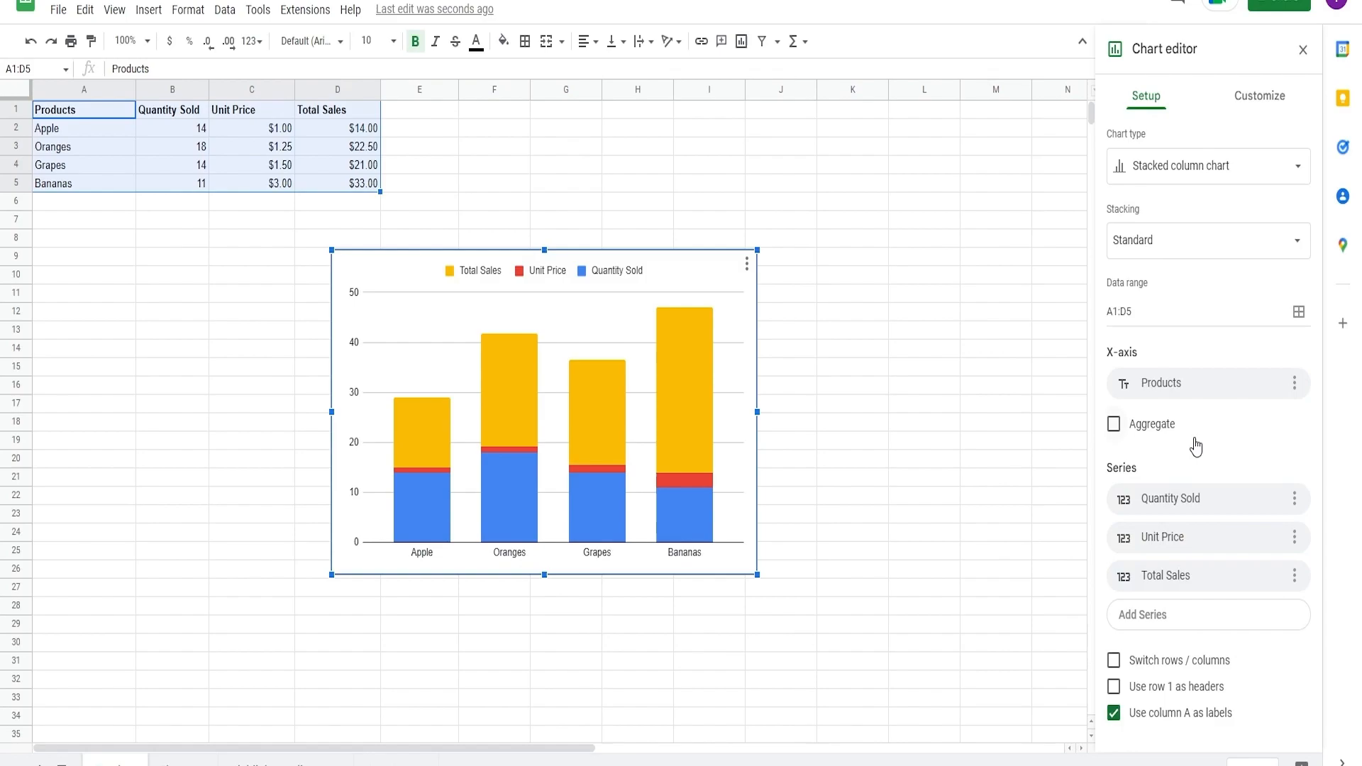
mouse_move(1279, 454)
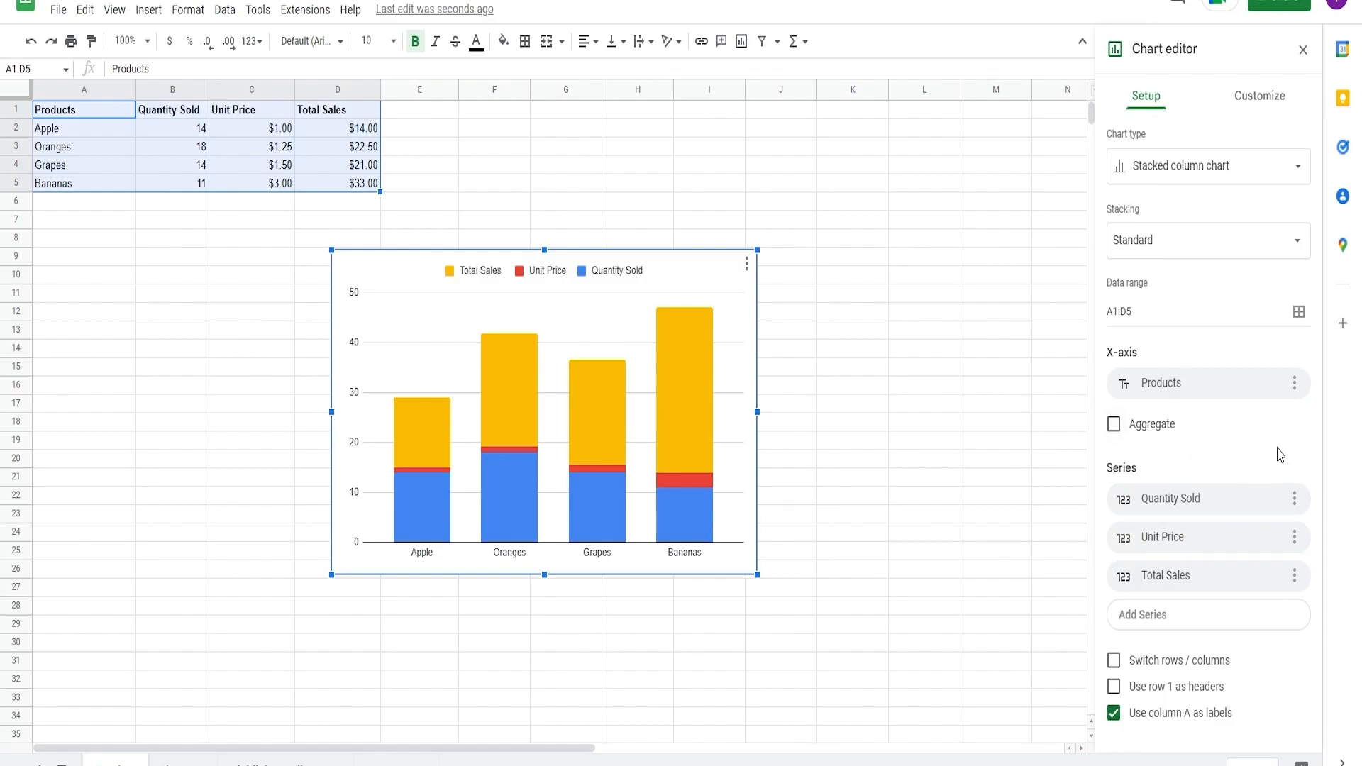
Step: Add Products as labels on the Quantity Sold series inside the bars
click(1294, 383)
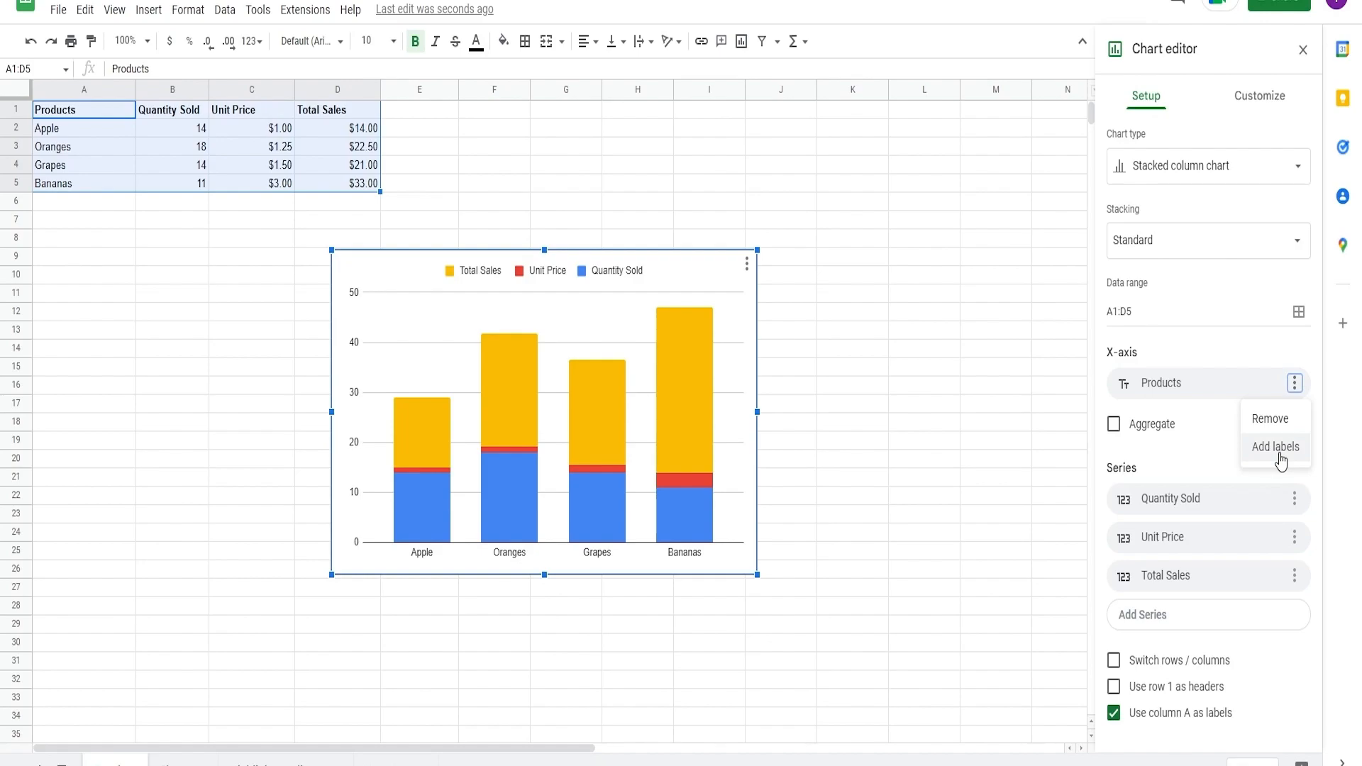
click(1274, 447)
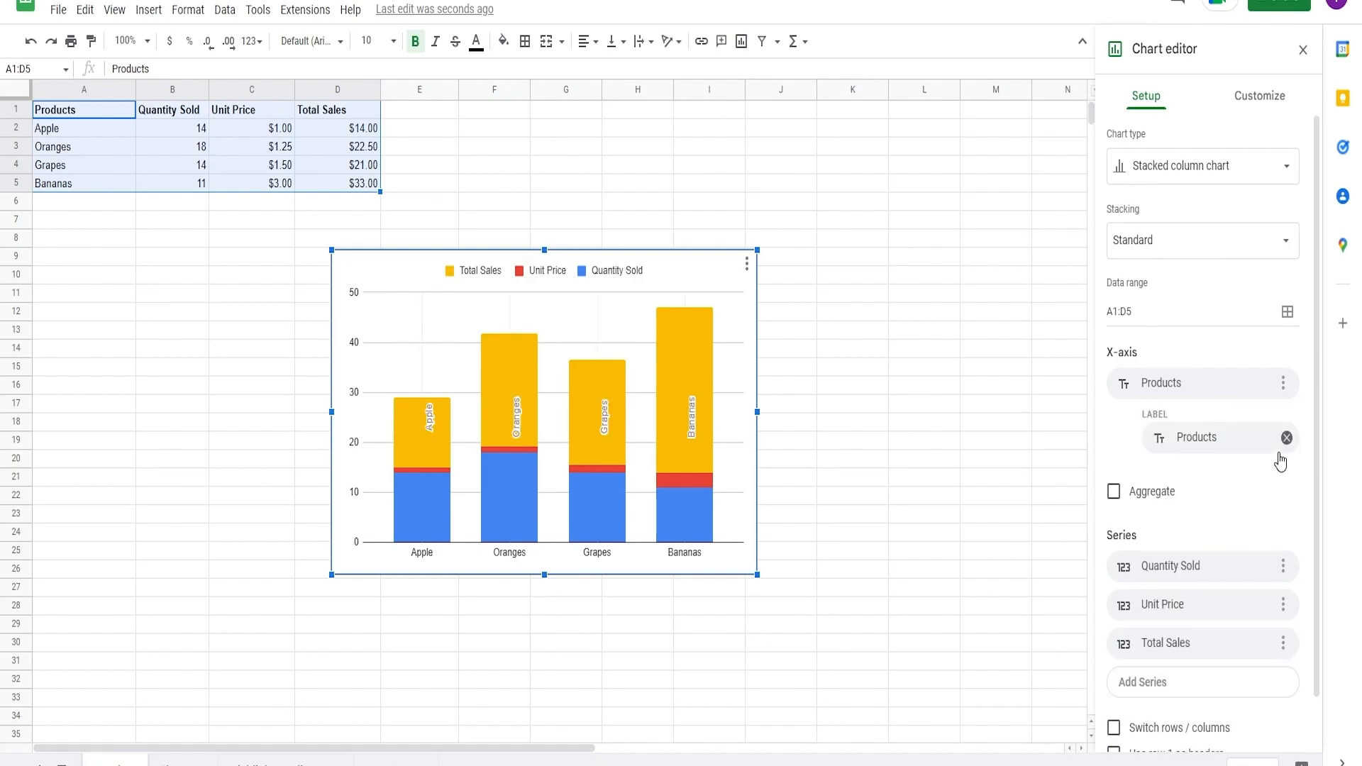
mouse_move(1280, 482)
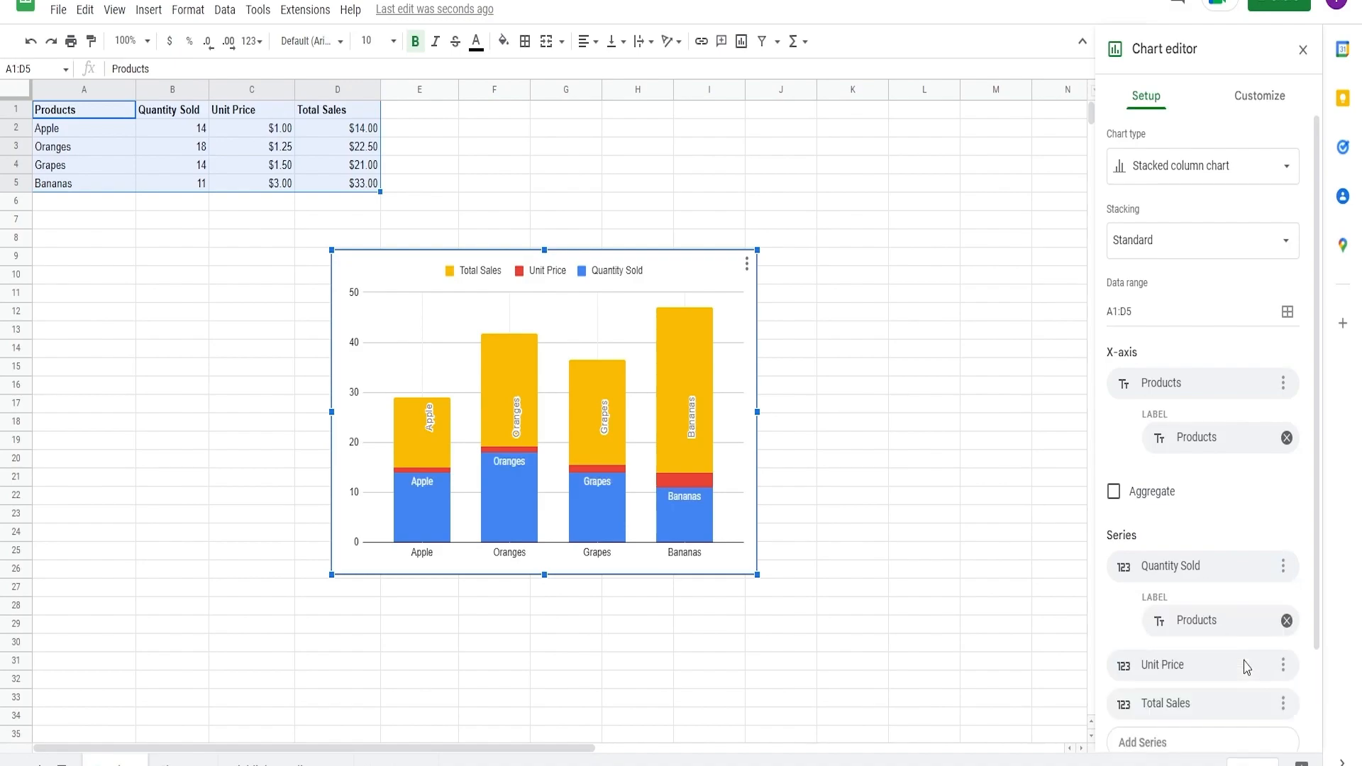
scroll(down, 3)
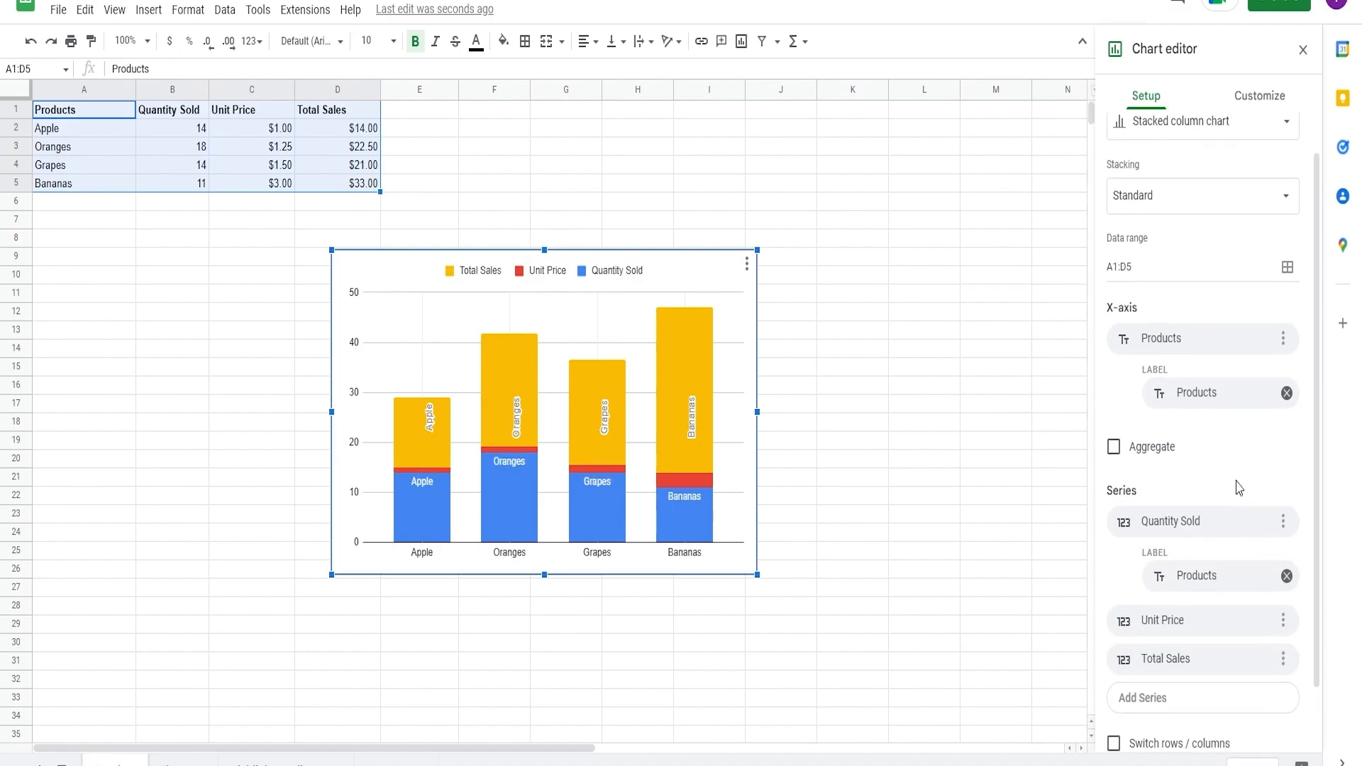
scroll(down, 3)
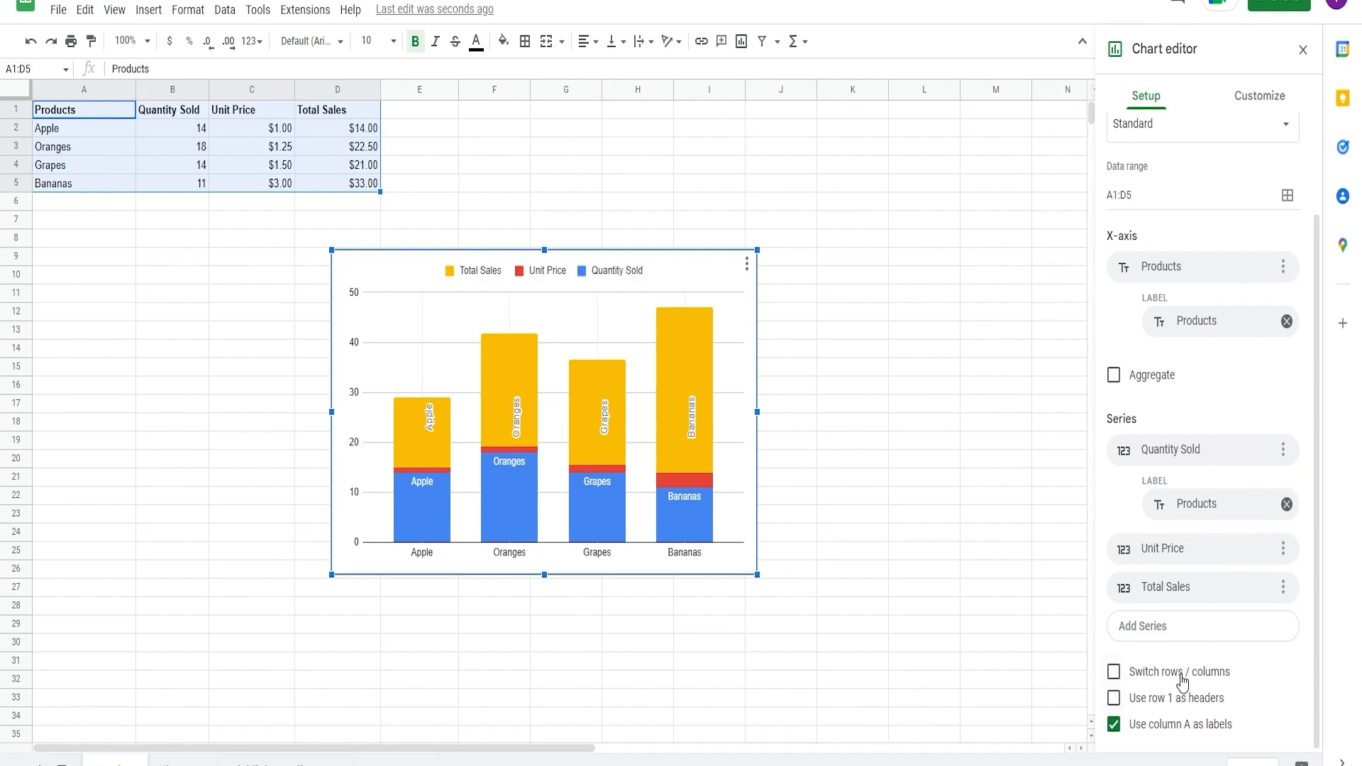
click(1113, 673)
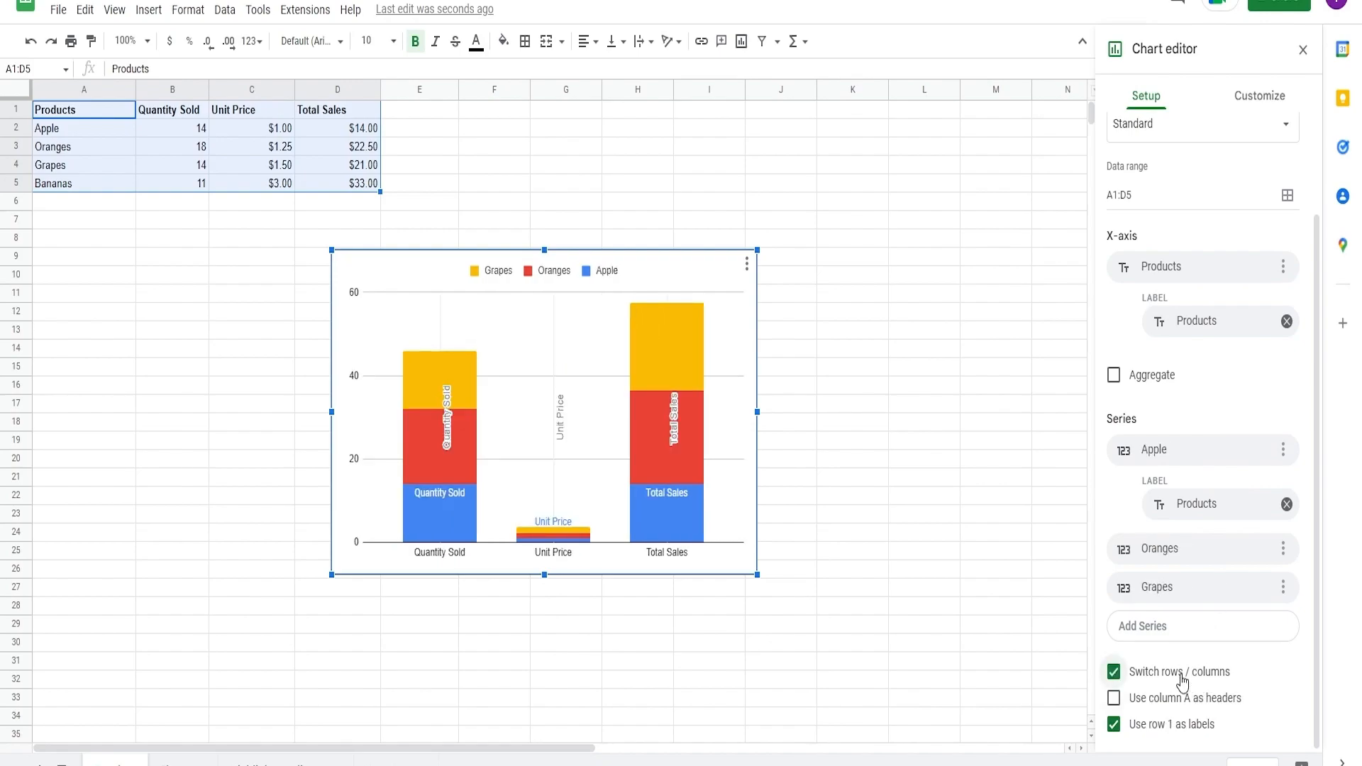
click(1113, 673)
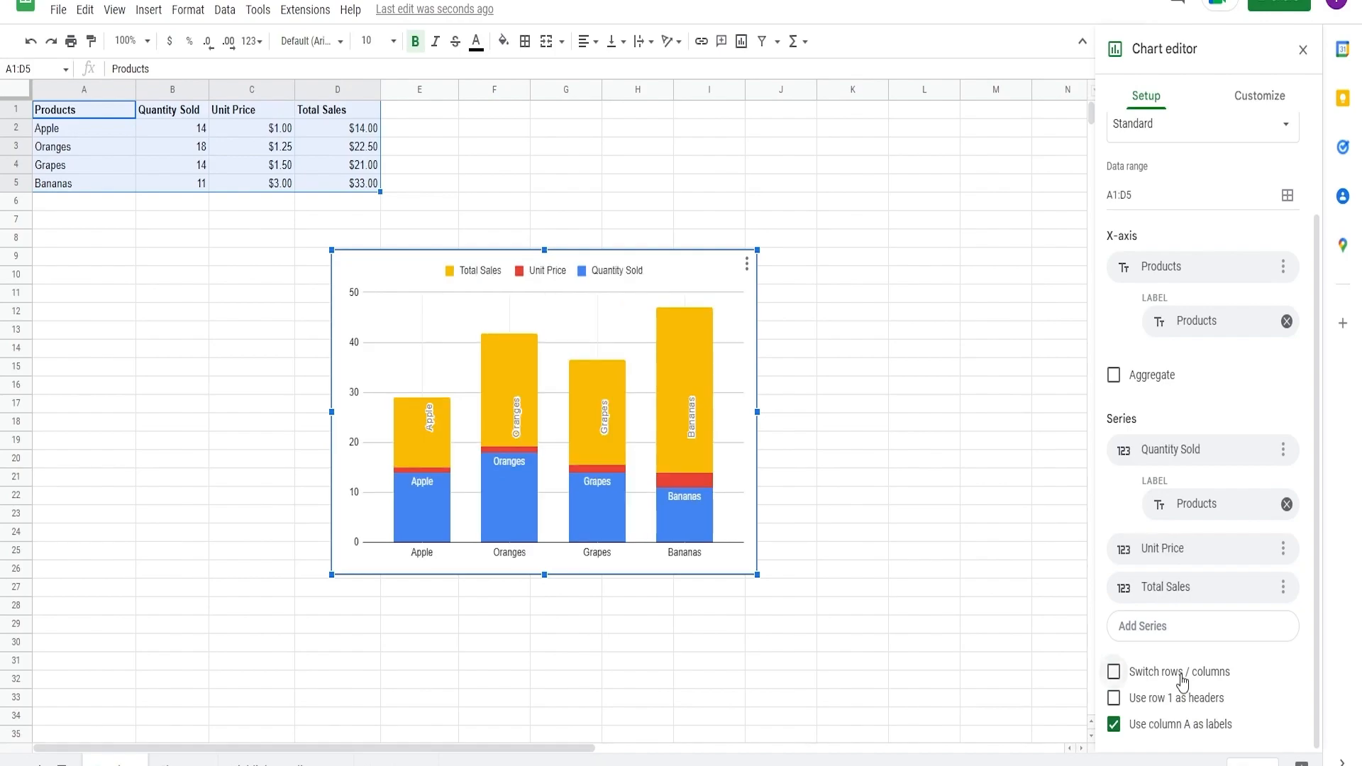
click(1114, 673)
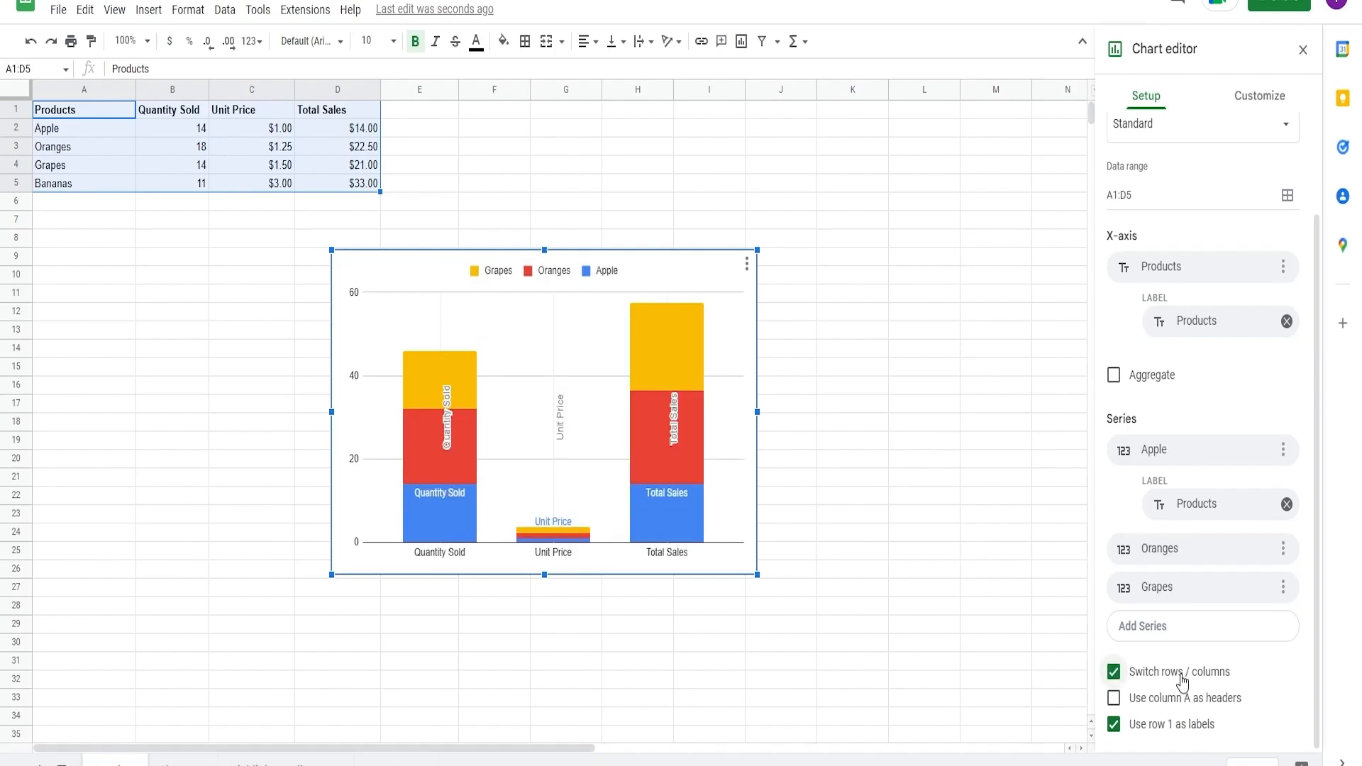
click(1113, 673)
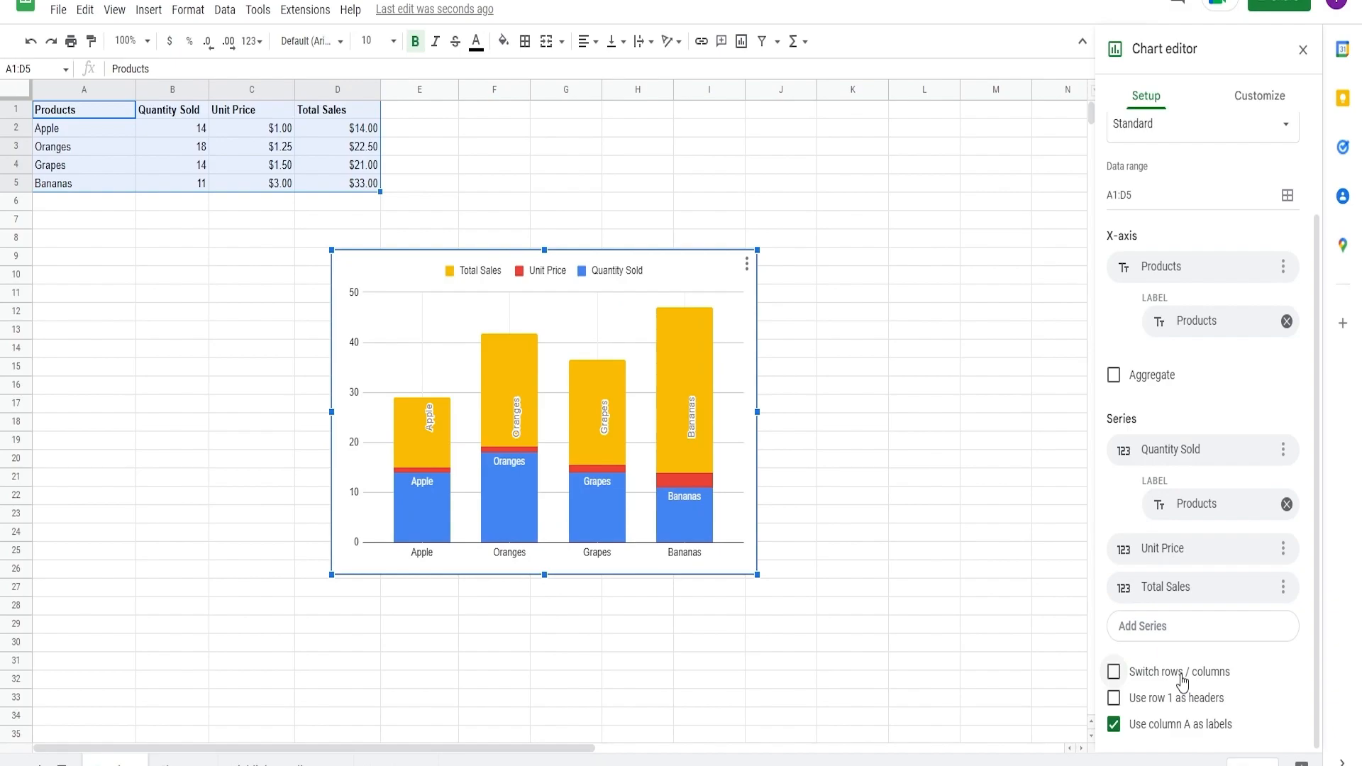
mouse_move(1138, 735)
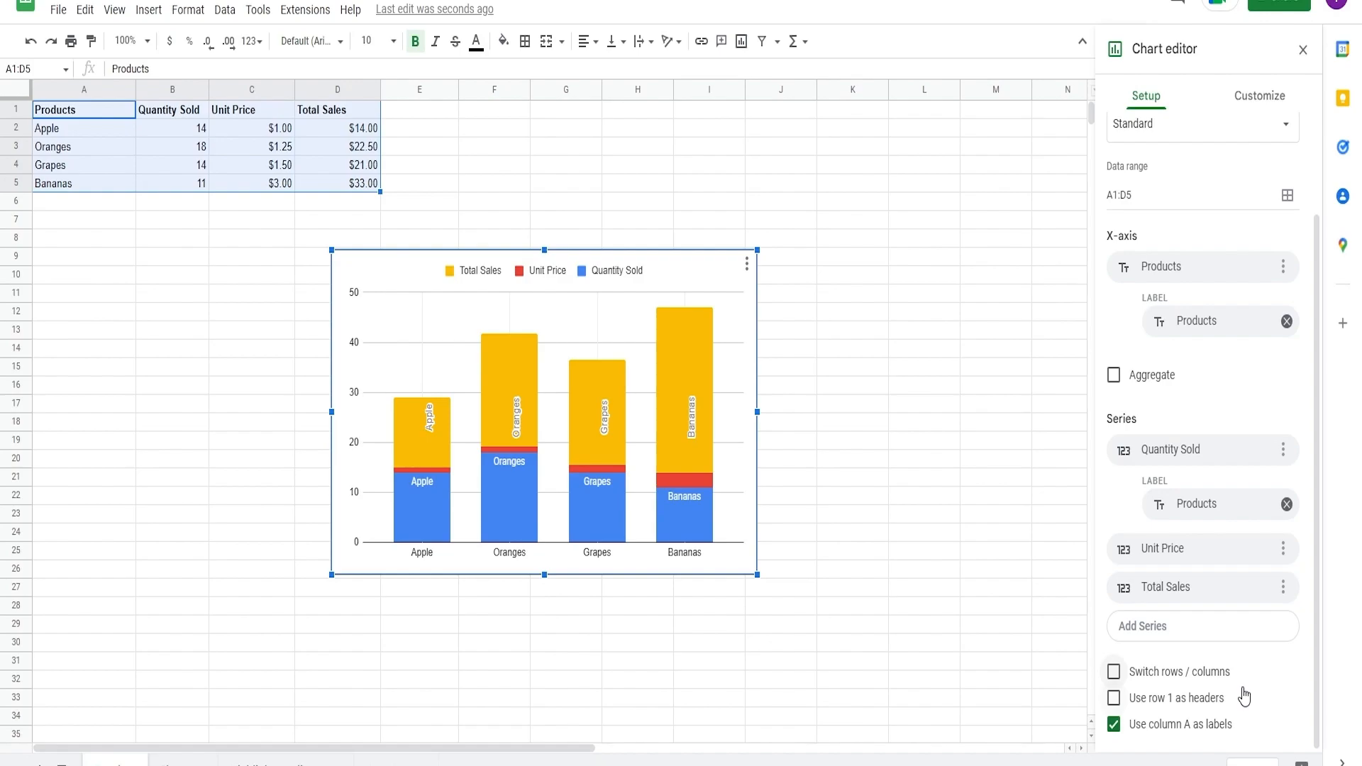
mouse_move(710, 269)
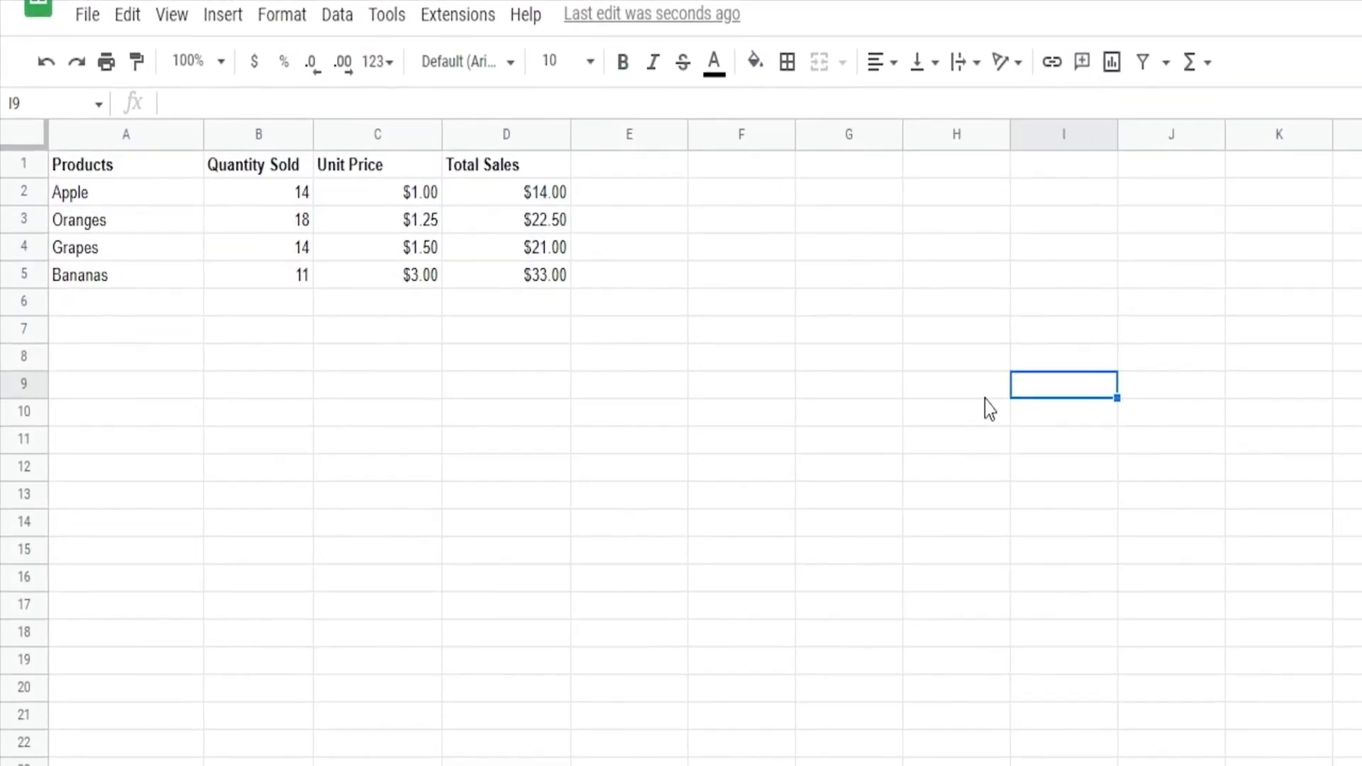
mouse_move(93, 187)
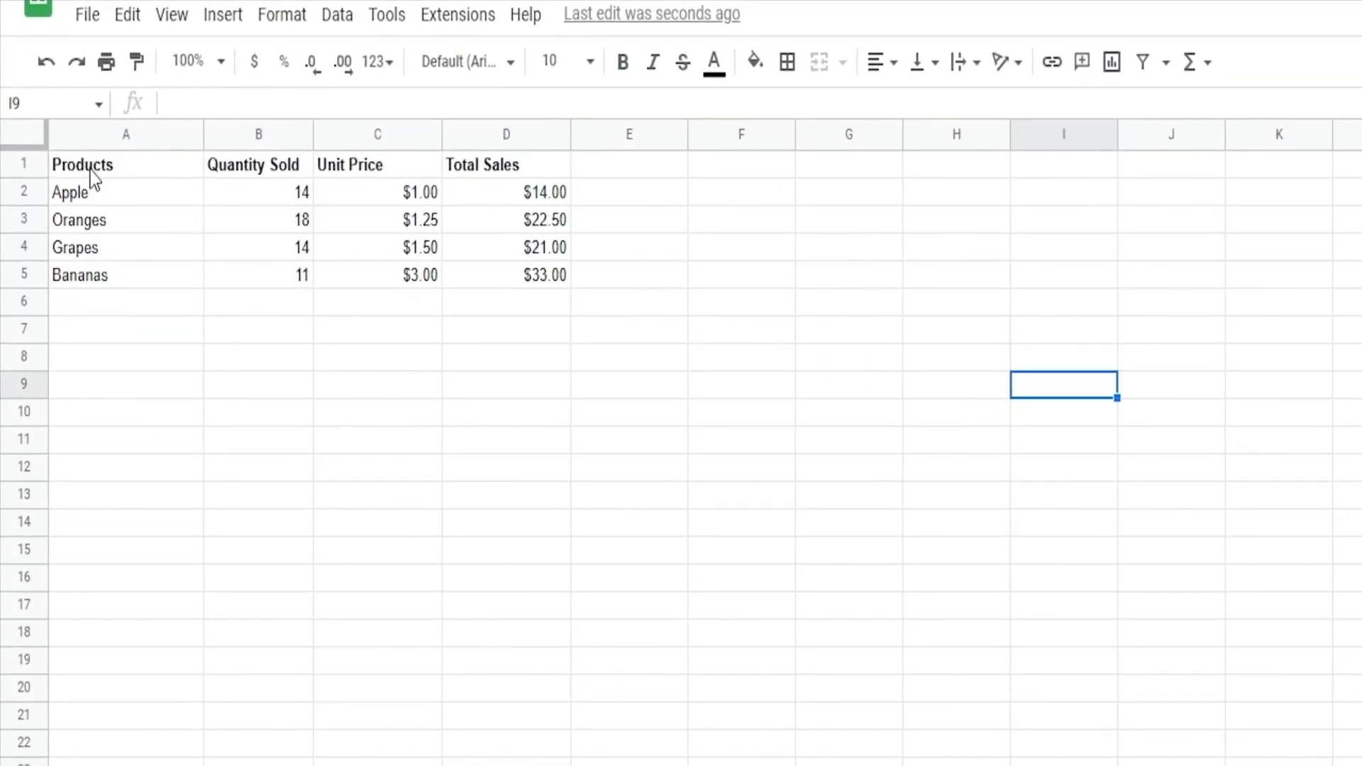
Step: Select the Products, Quantity Sold and Total Sales columns and bring up the Insert menu
drag(125, 164, 125, 274)
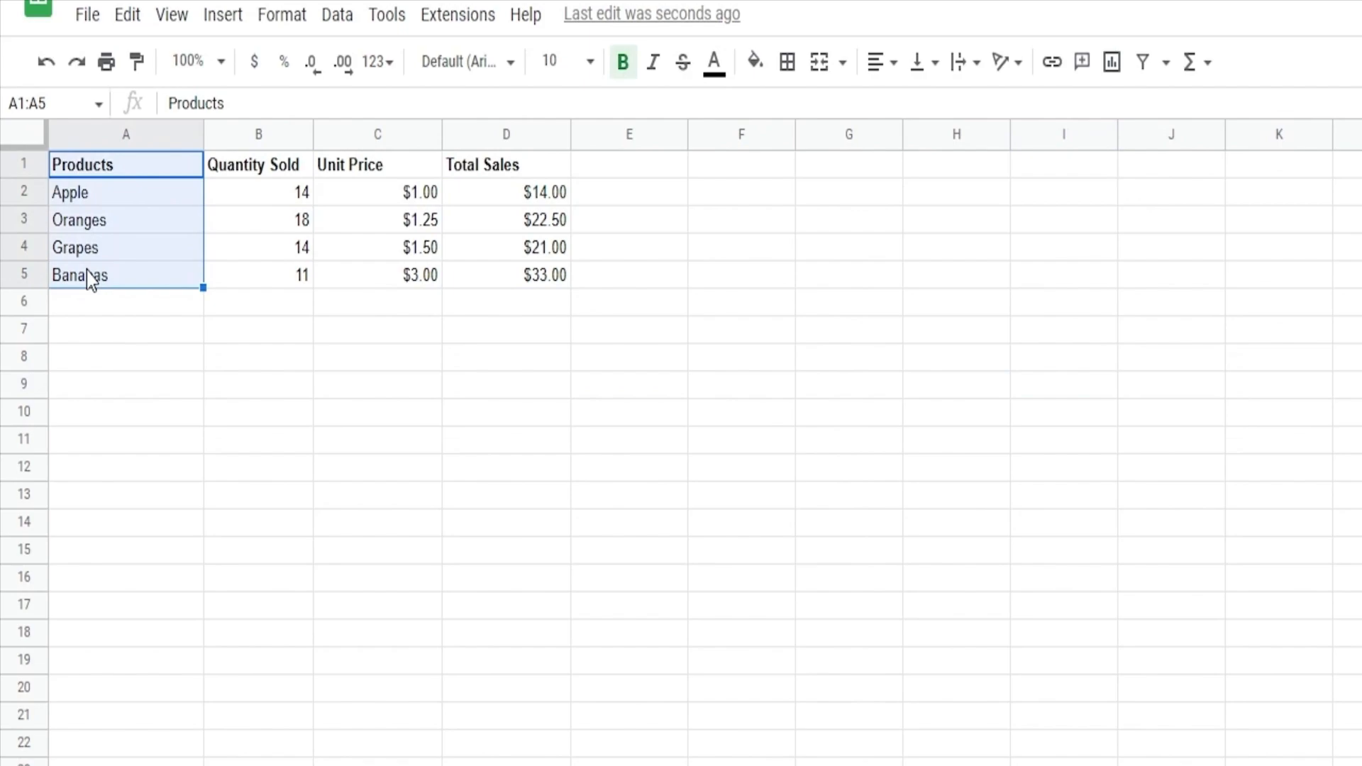
mouse_move(323, 216)
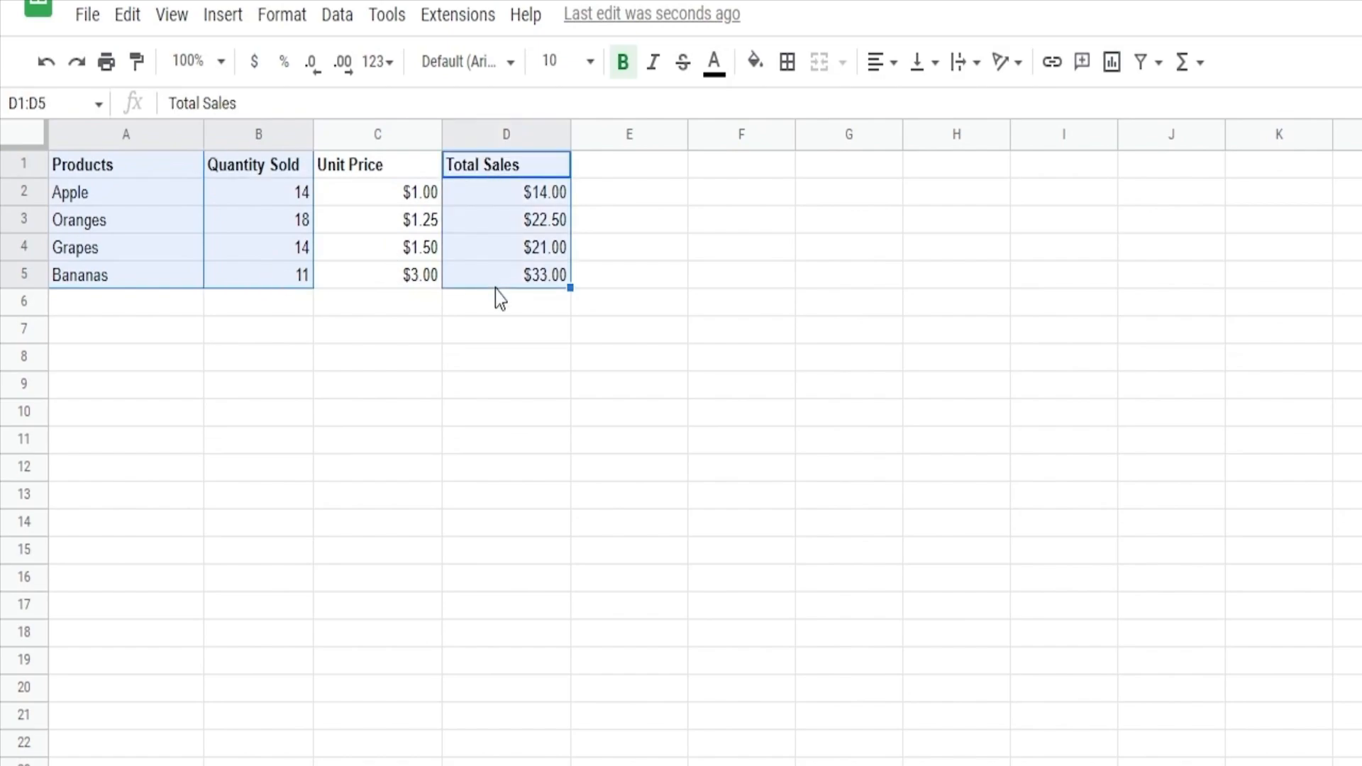
click(221, 14)
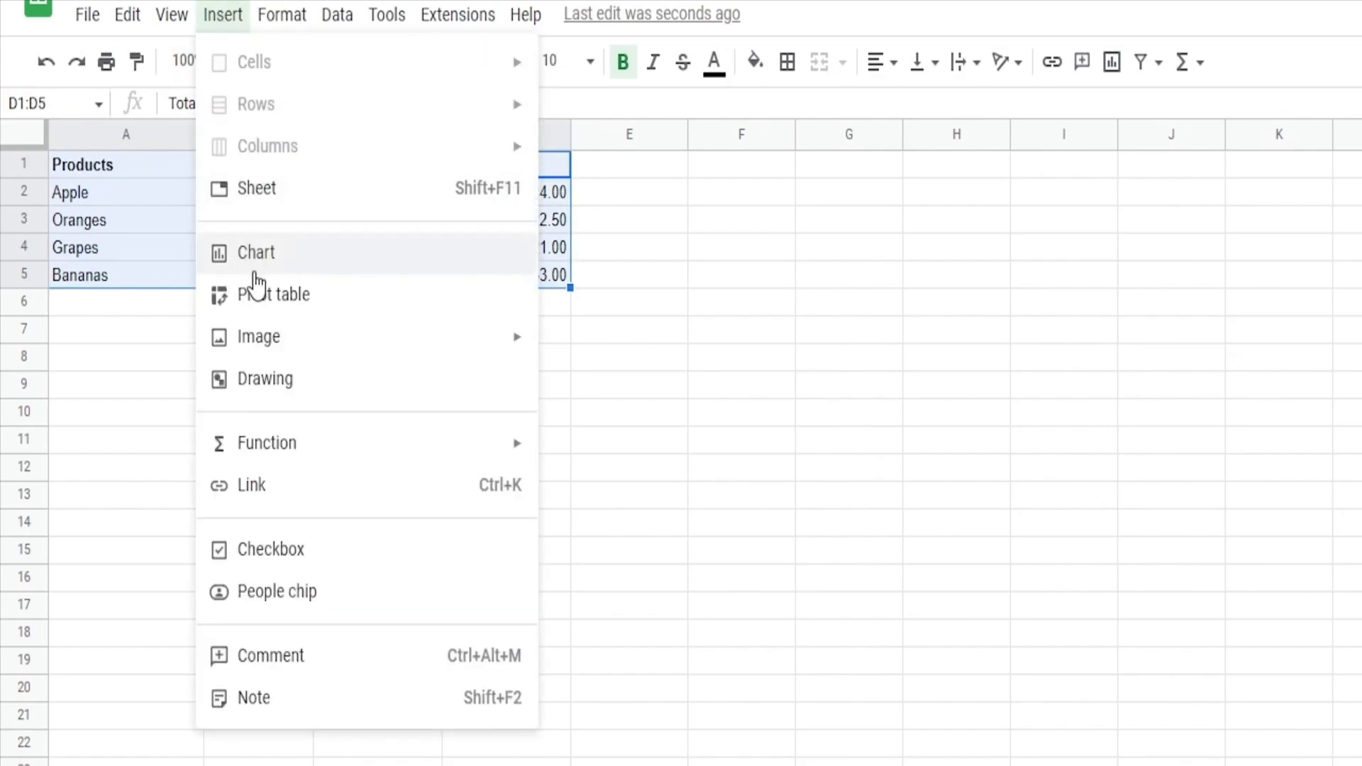
Step: Insert a column chart of Quantity Sold and Total Sales and reach the chart type list
click(261, 253)
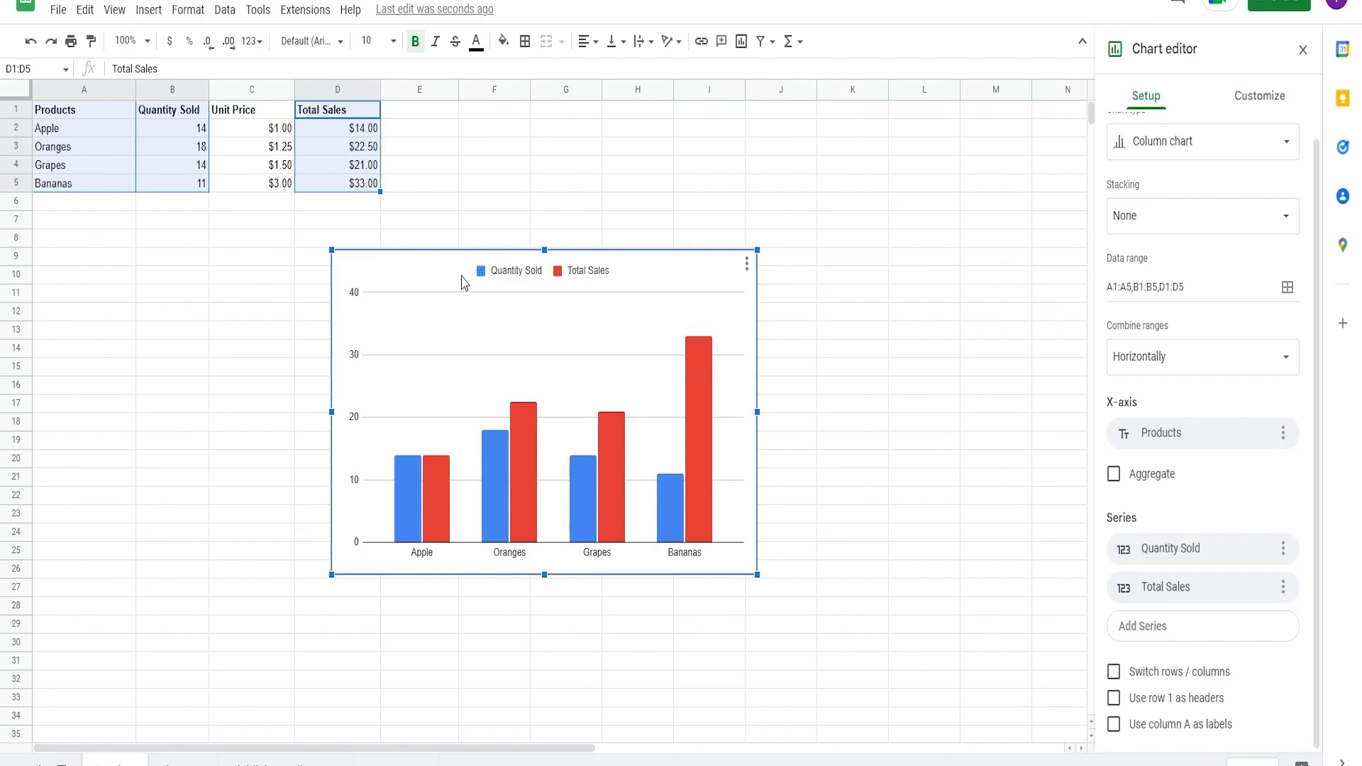
mouse_move(448, 268)
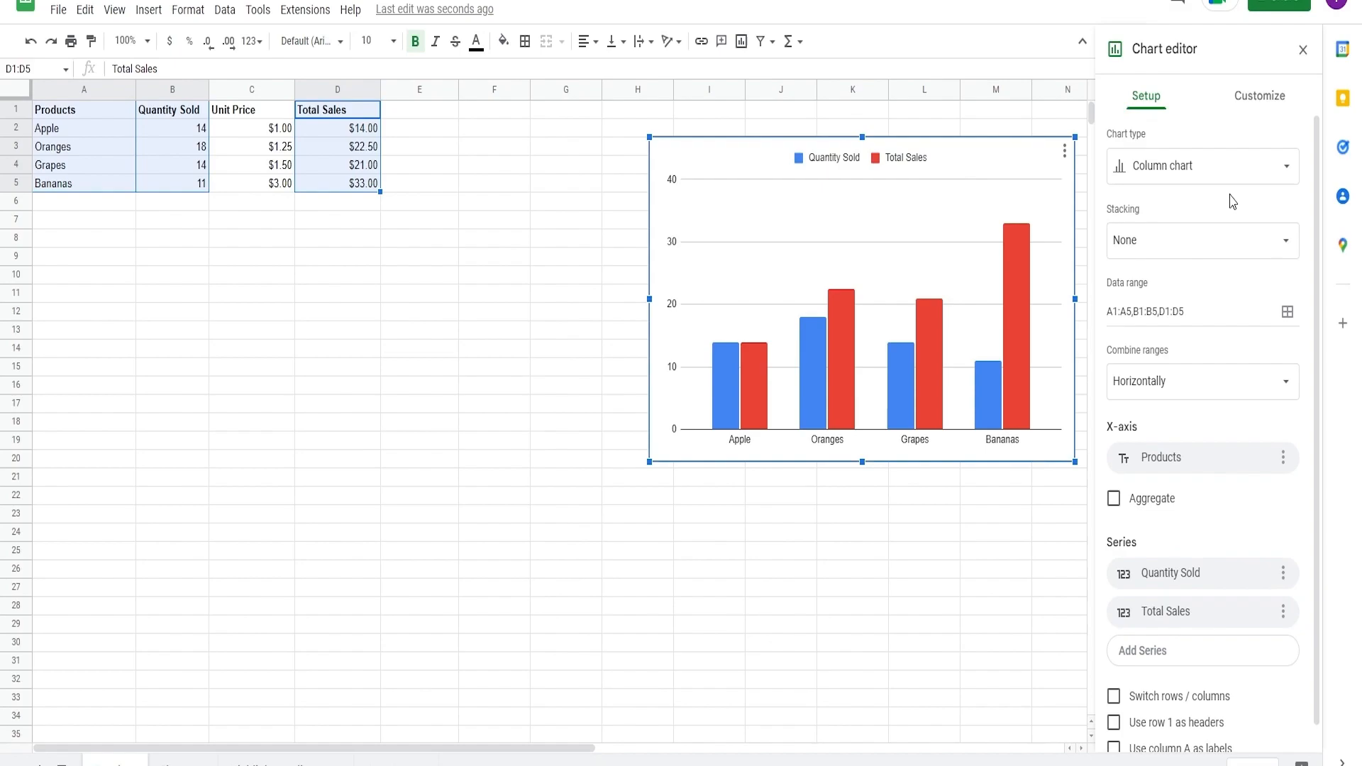
click(1203, 166)
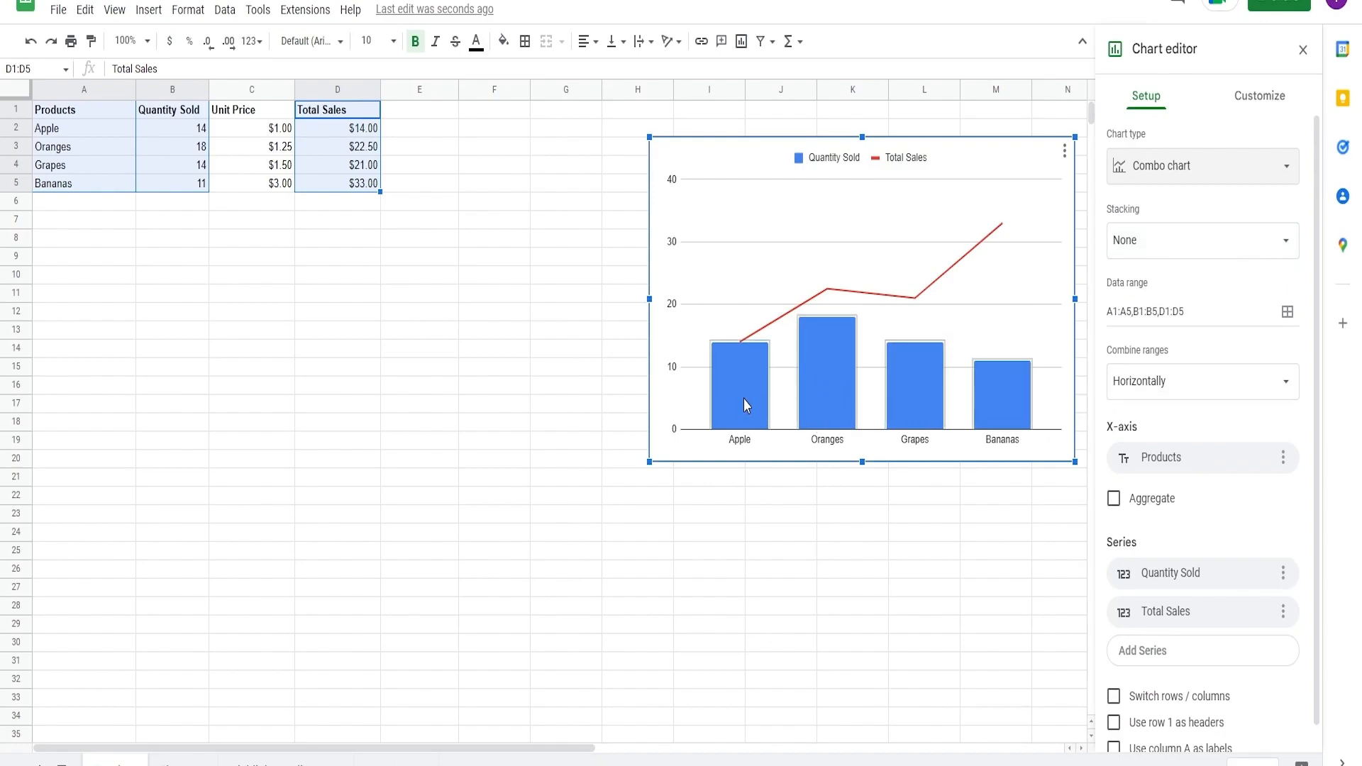
mouse_move(757, 409)
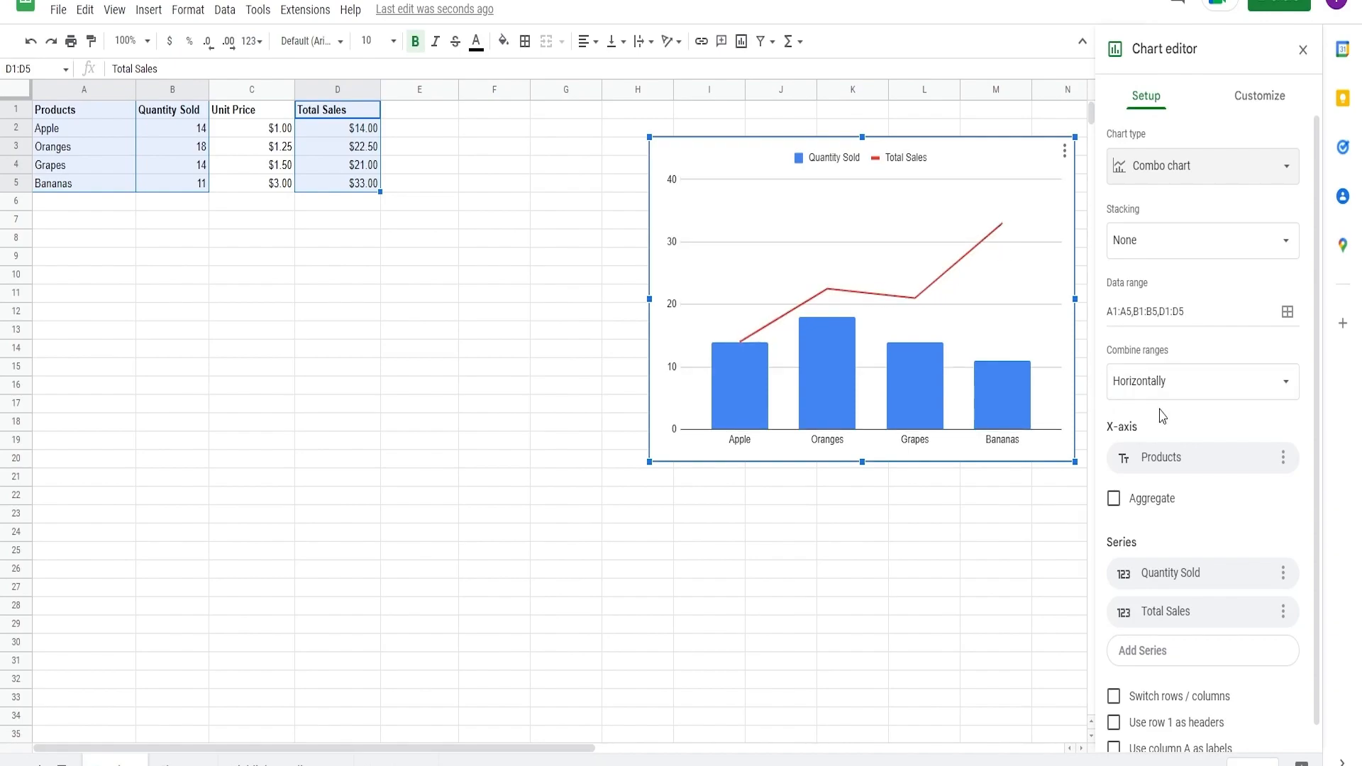
mouse_move(1169, 419)
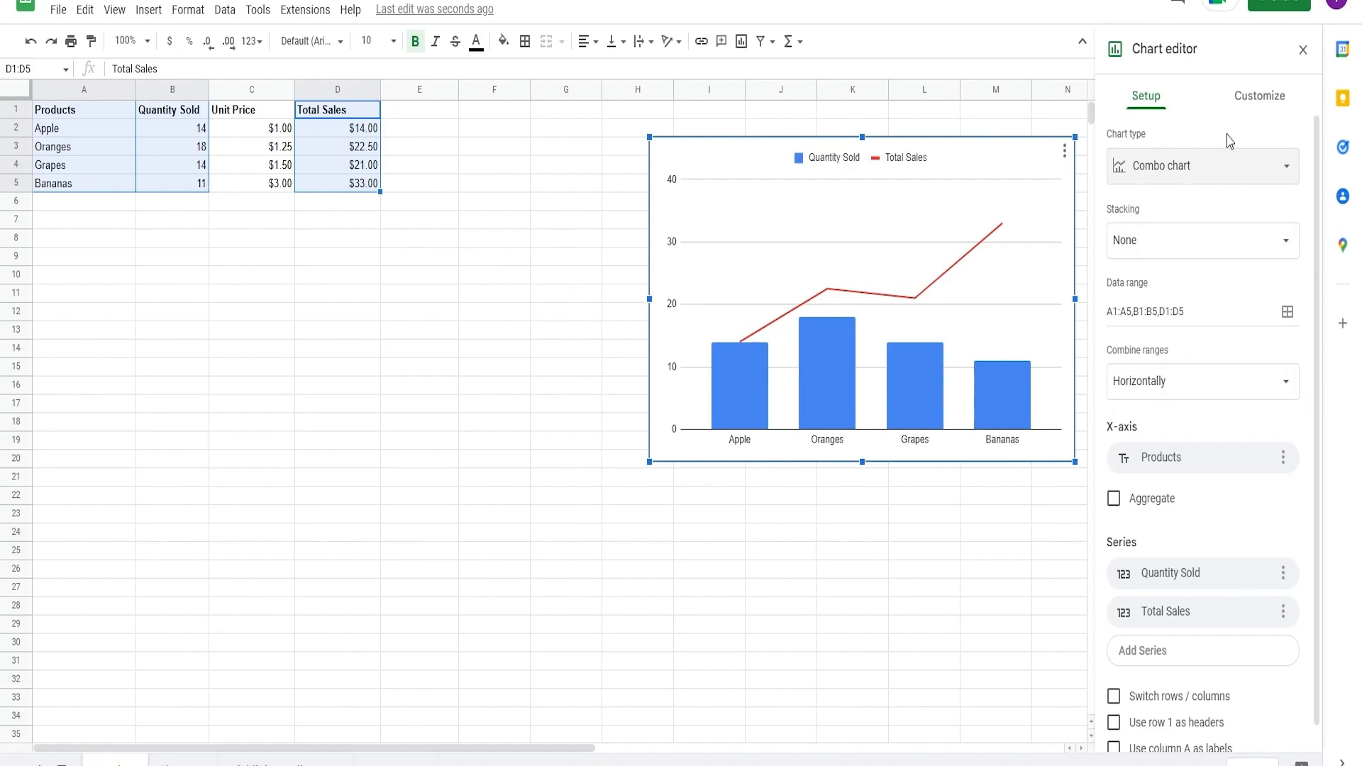
Step: Move to the combo chart's Customize settings
click(1260, 97)
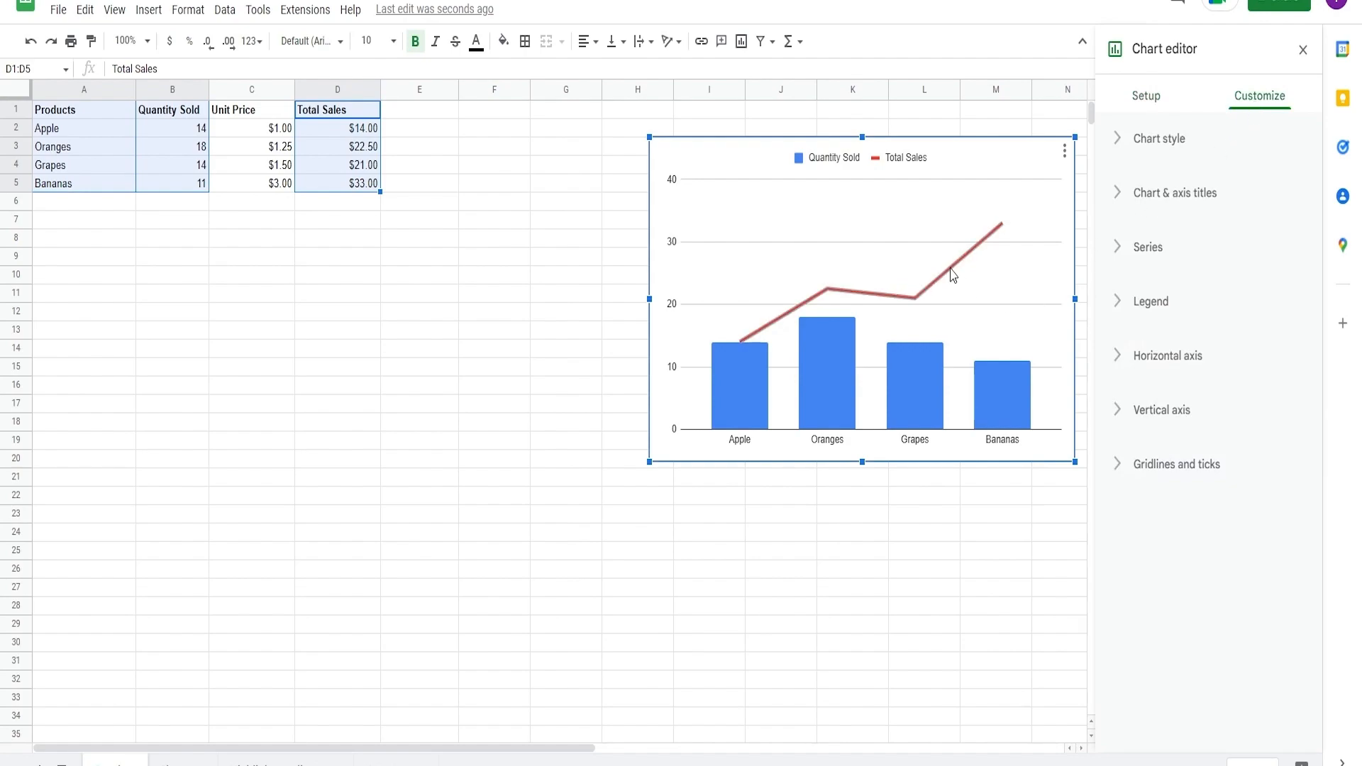
Step: Put the Total Sales series on the right axis, leaving Quantity Sold on the left
click(1147, 247)
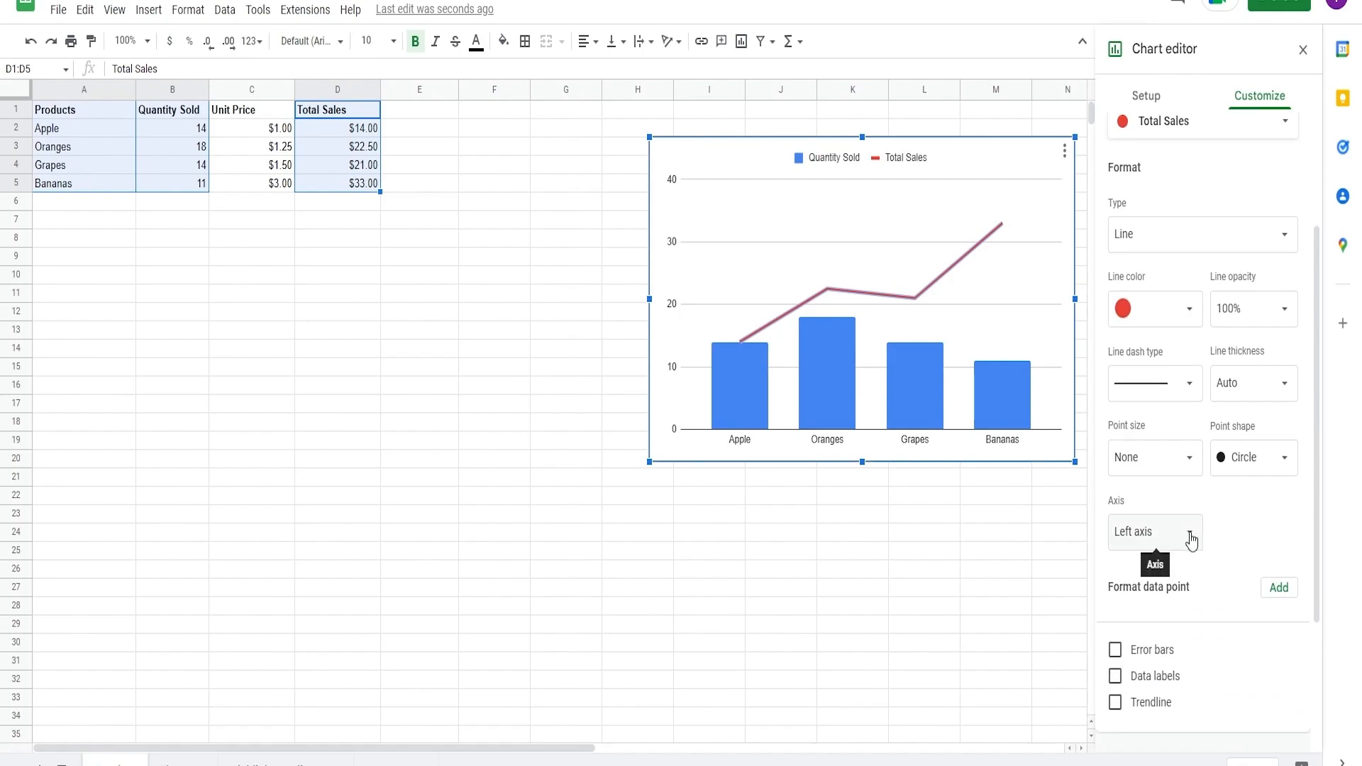
click(1155, 532)
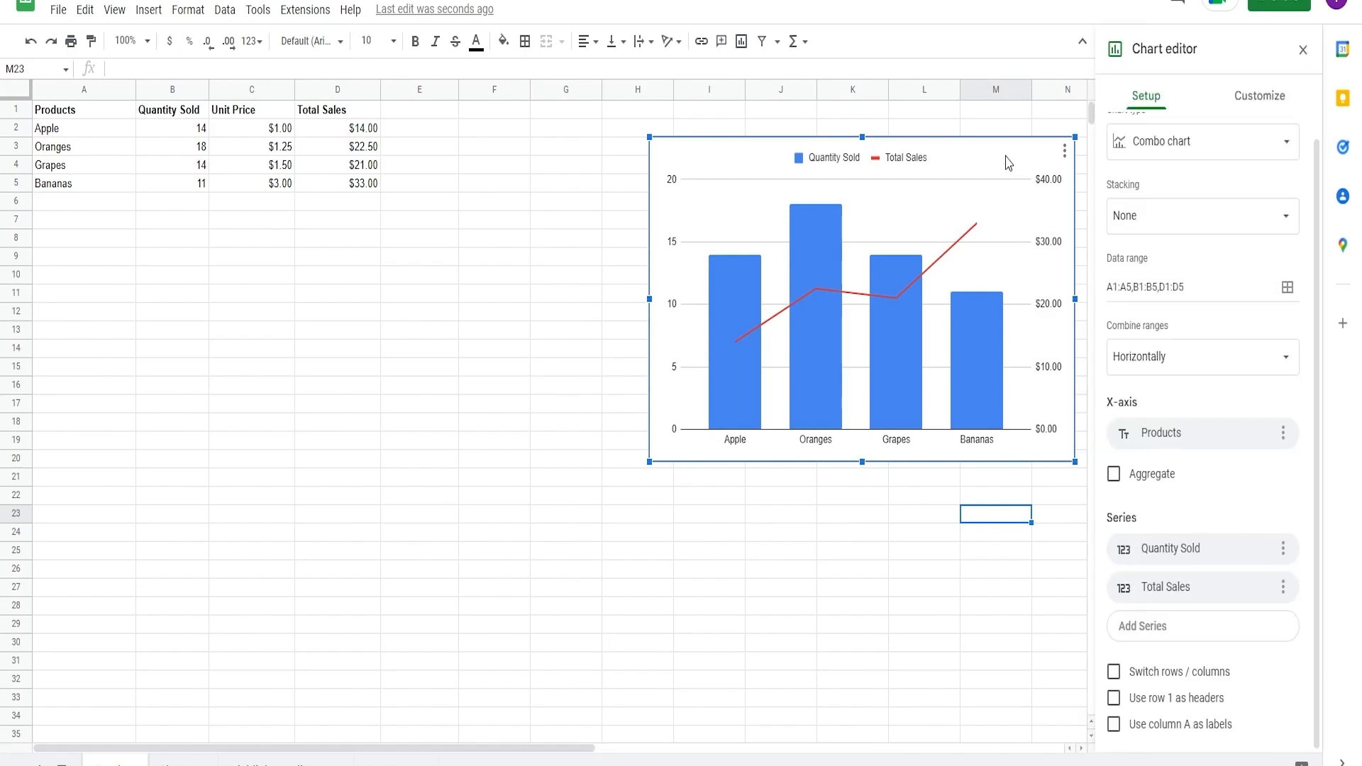
click(1260, 96)
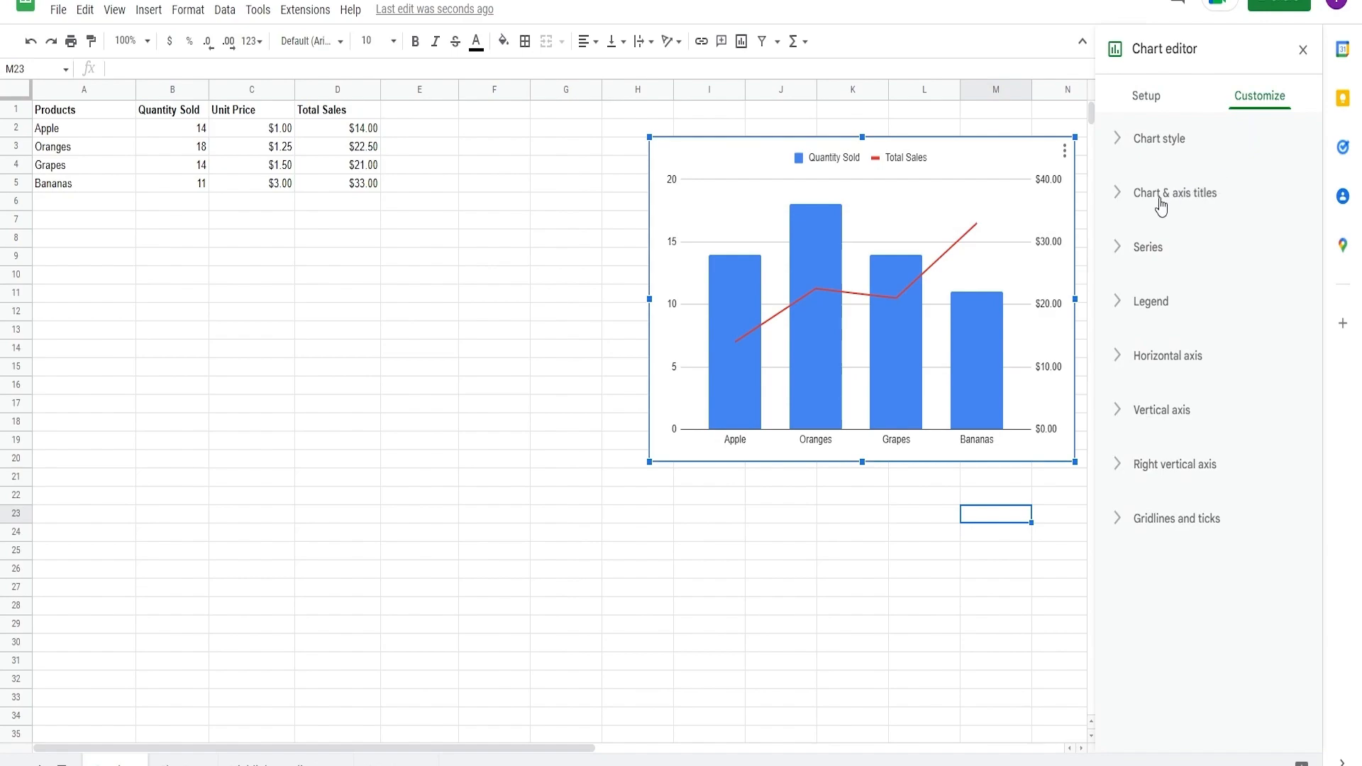
Step: Give the chart the centred title 'Daily Sales'
click(1175, 193)
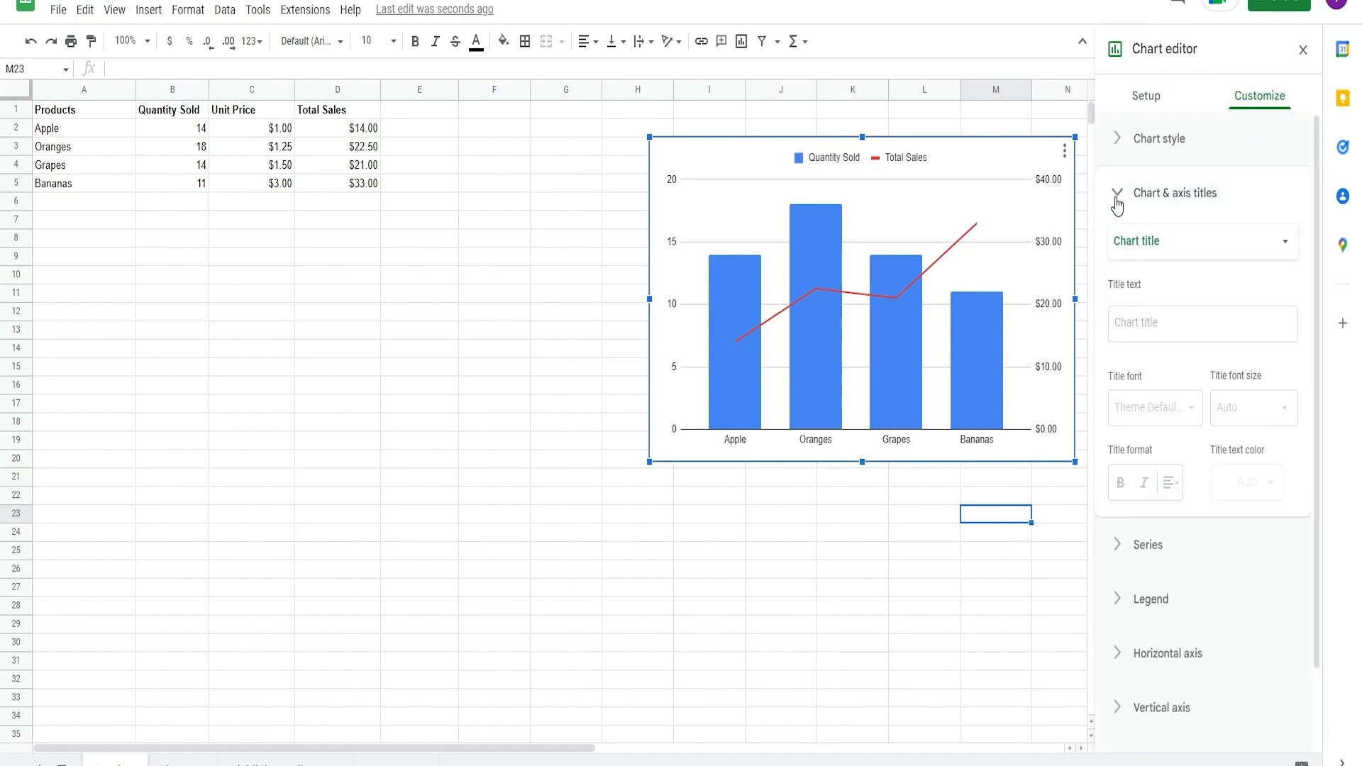
click(1203, 324)
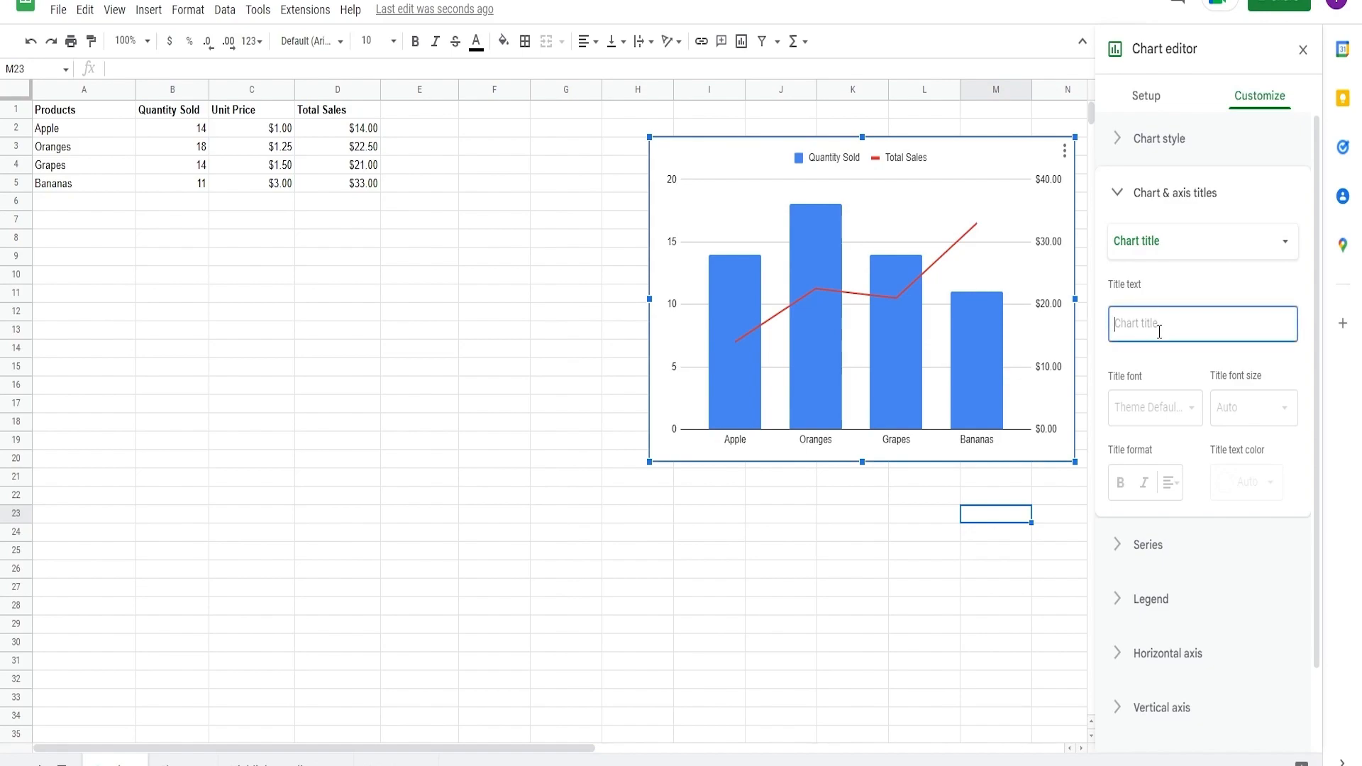
text(Daily)
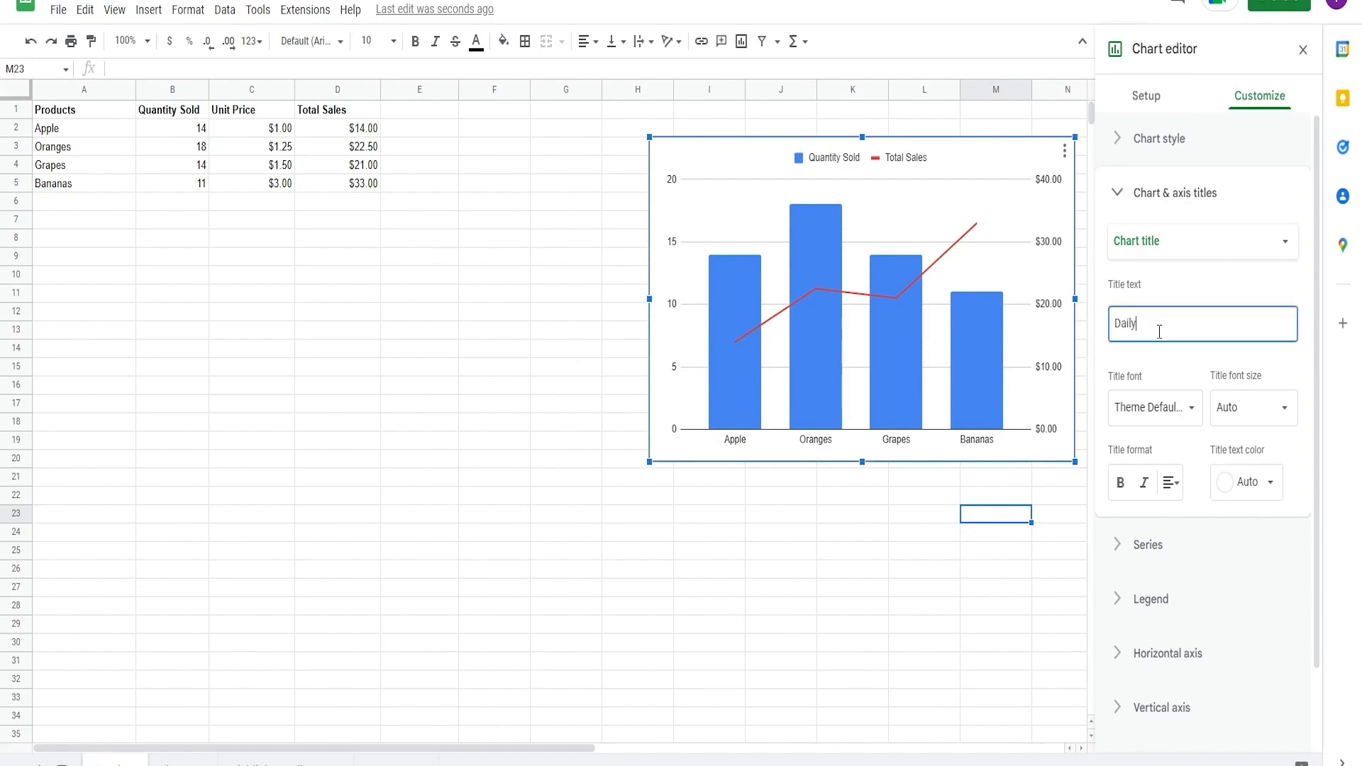
text(Sales)
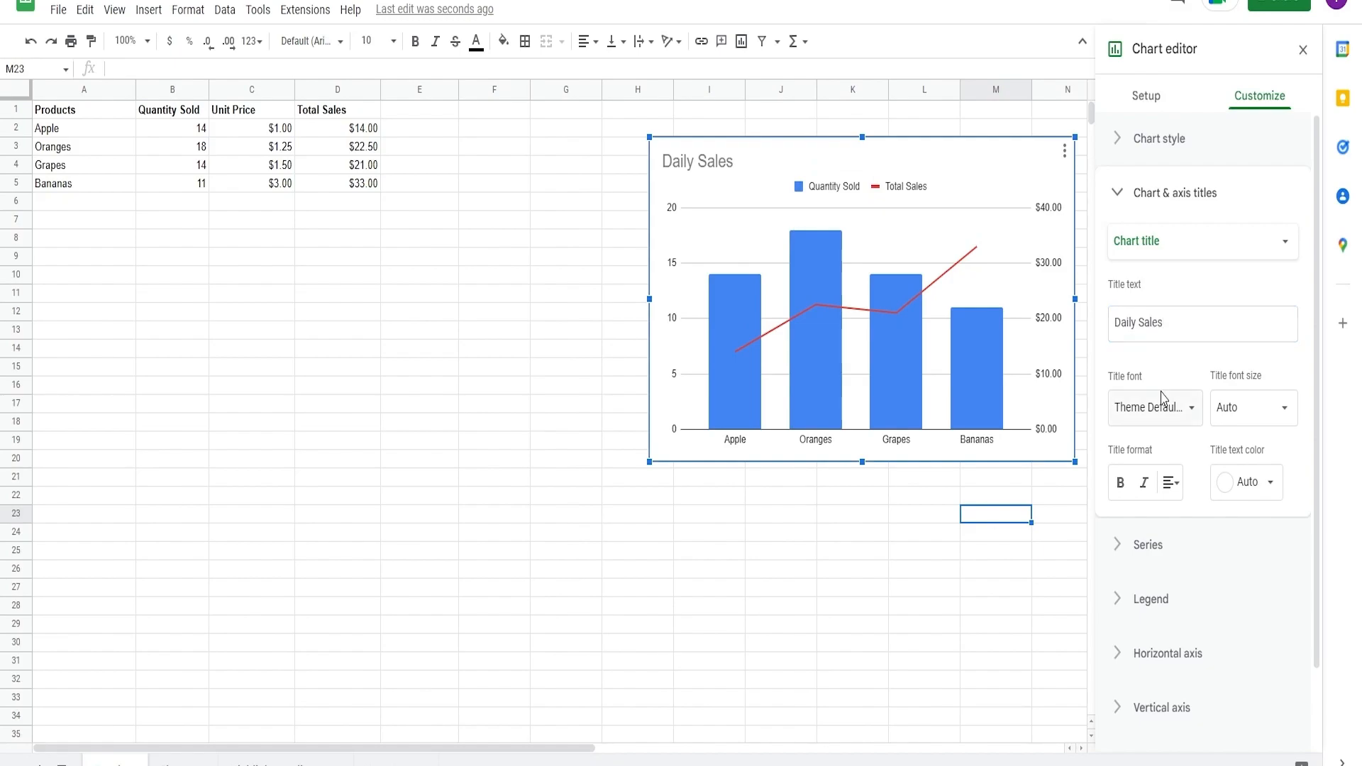
mouse_move(1169, 483)
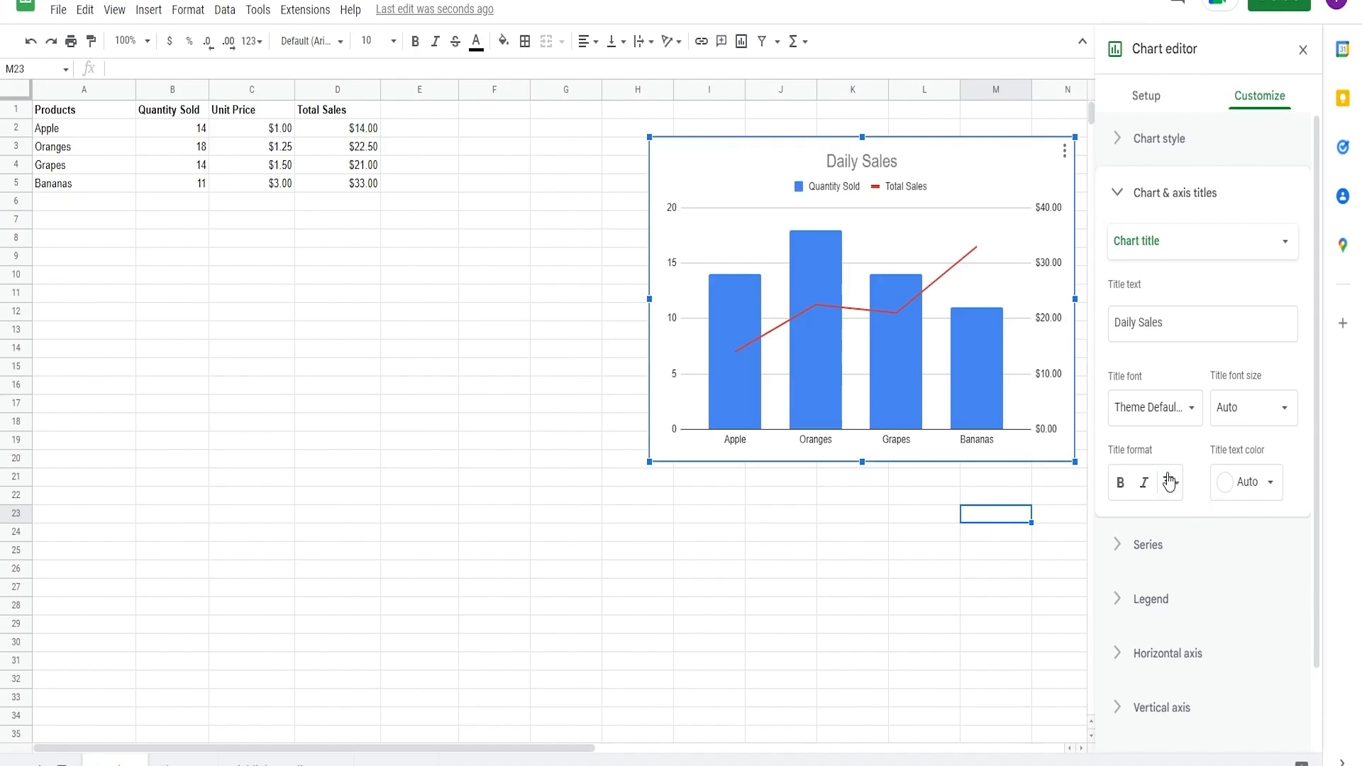
click(1168, 482)
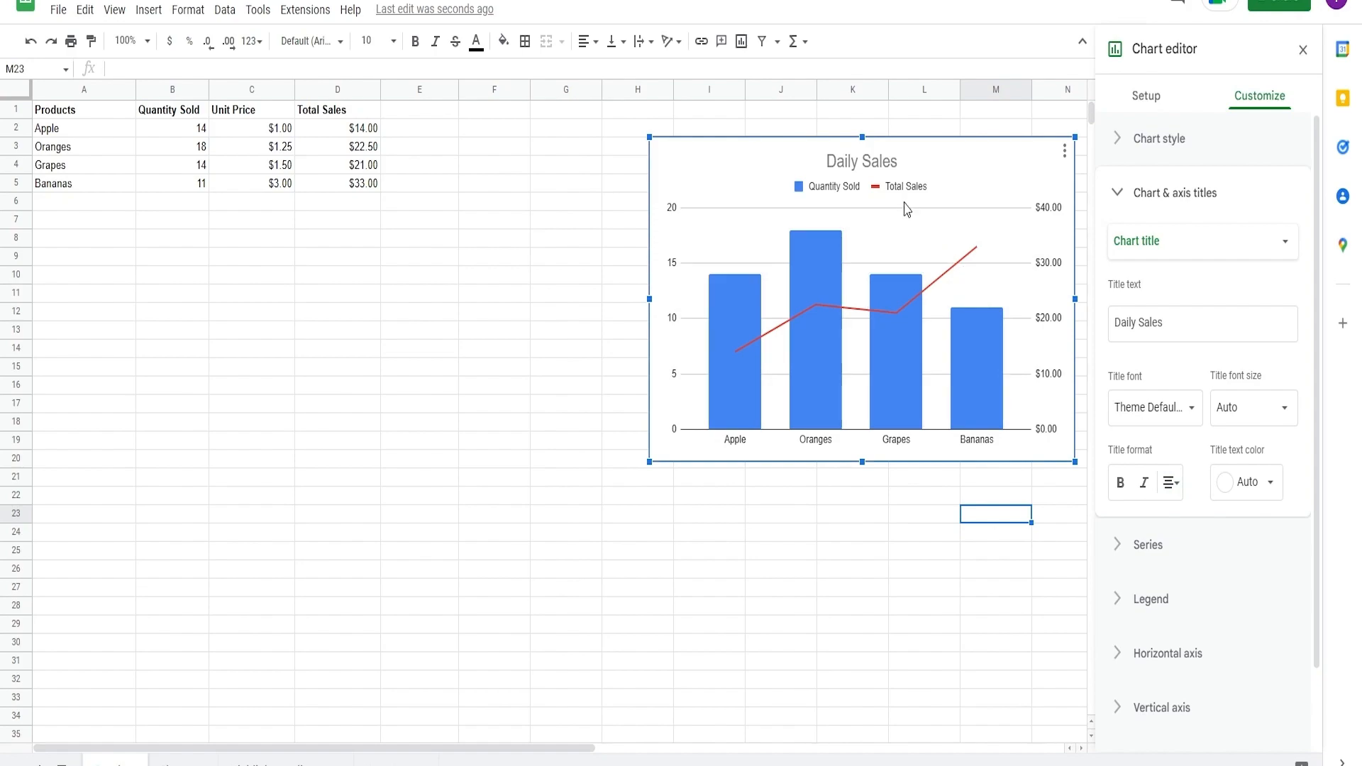
click(863, 160)
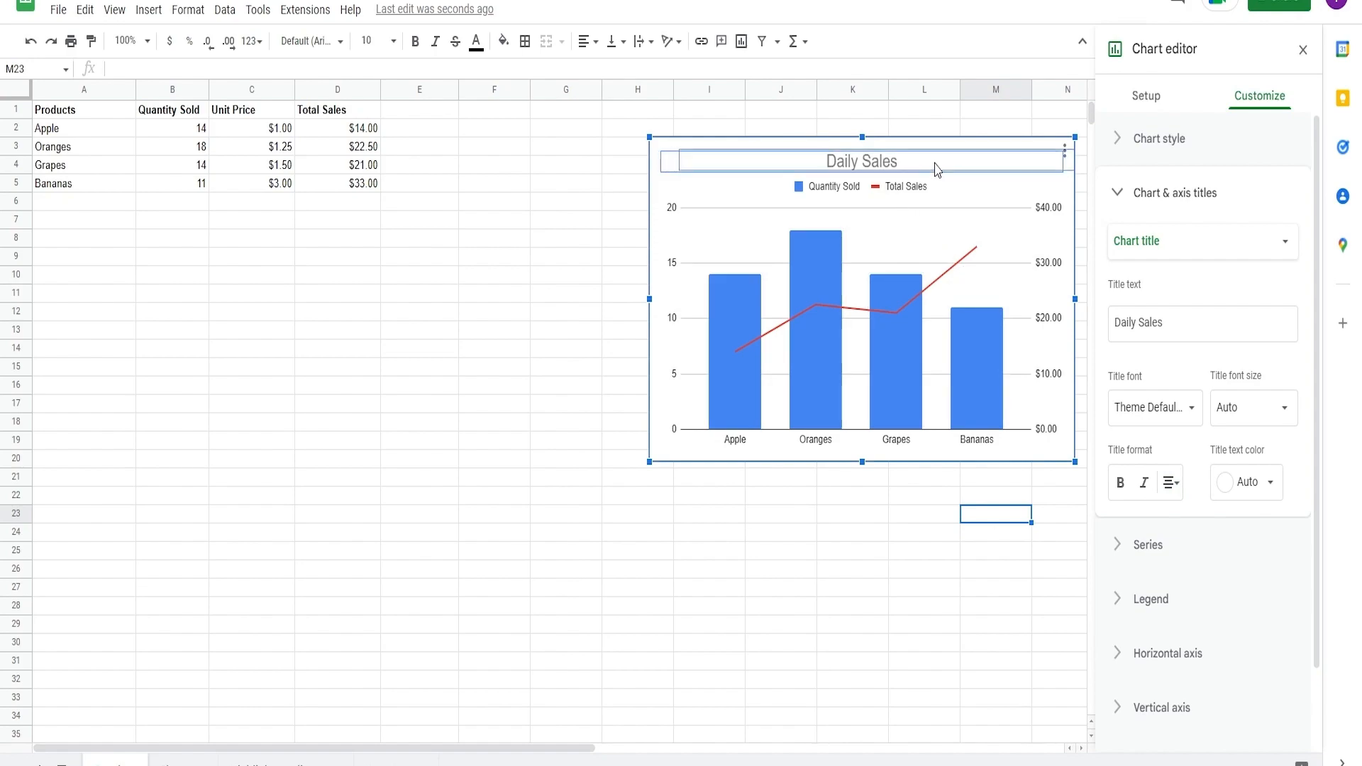